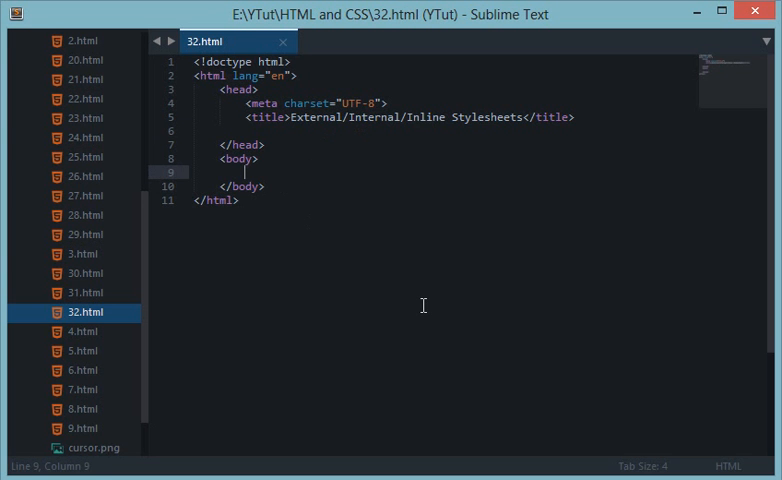
Add a <p>Hello World</p> paragraph to the body and save 32.html.
{"action": "type", "text": "<p>"}
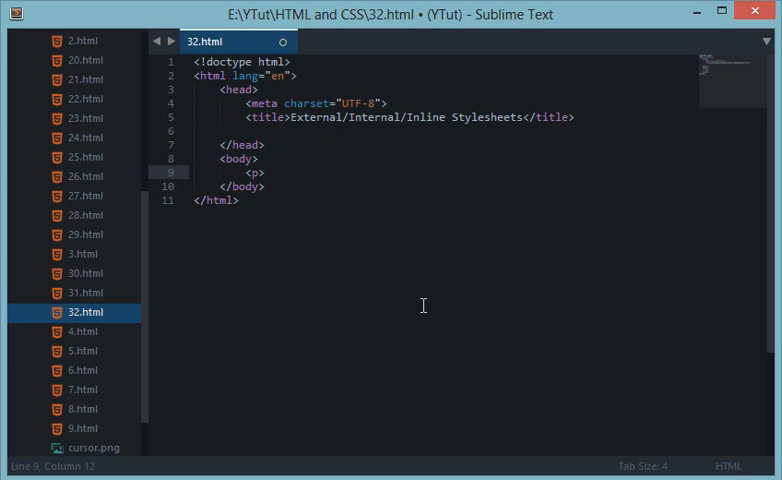
{"action": "type", "text": "Hello World"}
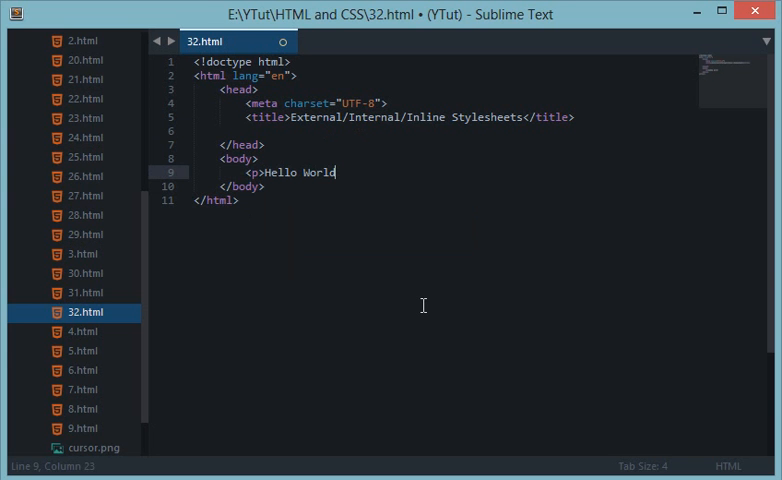
{"action": "key", "text": "ctrl+s"}
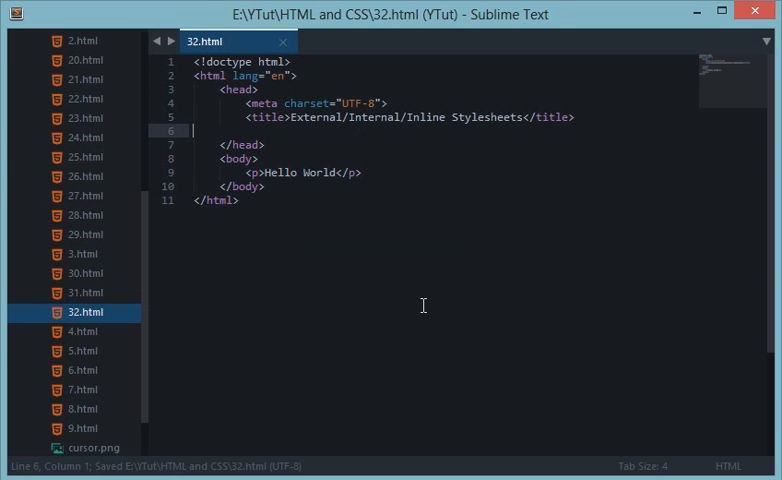
Add an internal <style> block with p { color: red; } and reload the browser preview.
{"action": "type", "text": "<style>"}
{"action": "type", "text": "p {"}
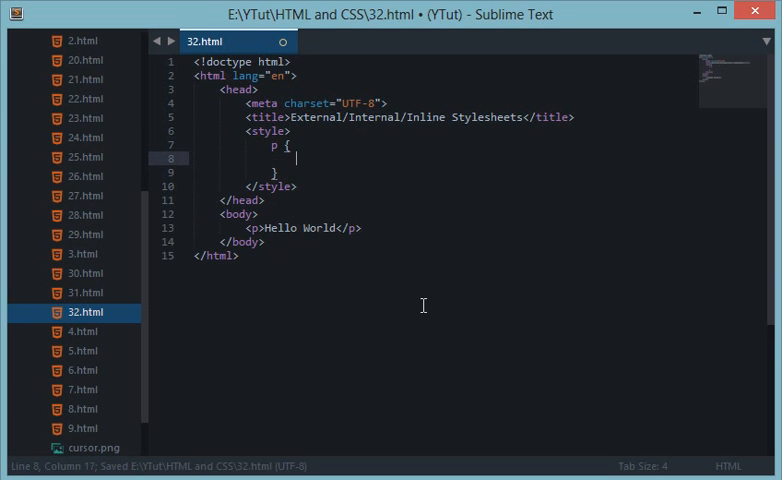
{"action": "type", "text": "color: black;"}
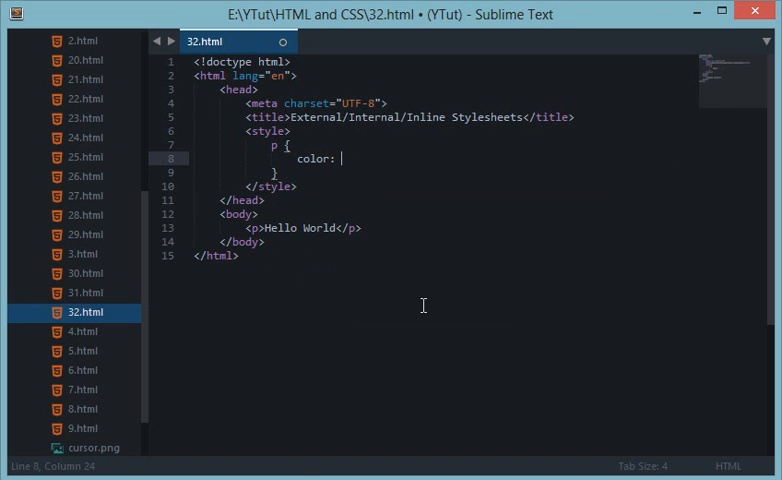
{"action": "type", "text": "red;"}
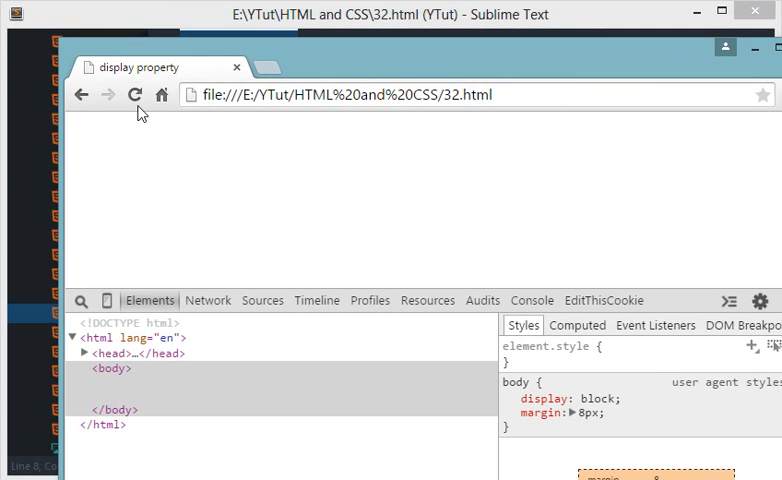
{"action": "left_click", "coordinate": [136, 94]}
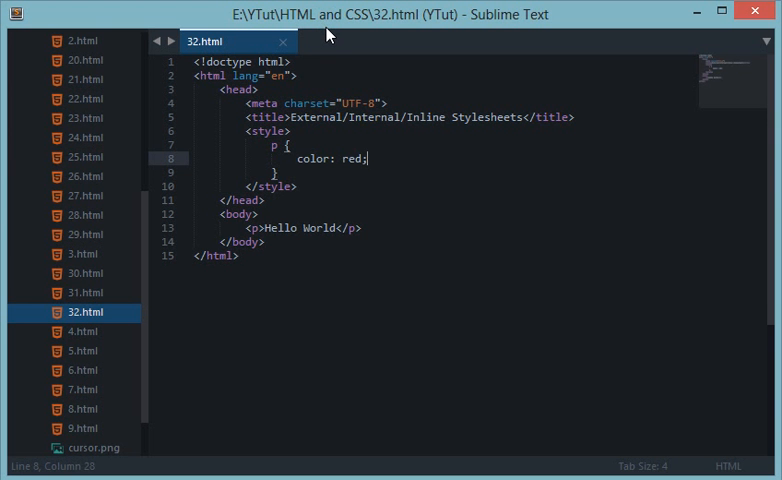
Try a :nth-child selector after p in the internal rule and undo it.
{"action": "double_click", "coordinate": [330, 158]}
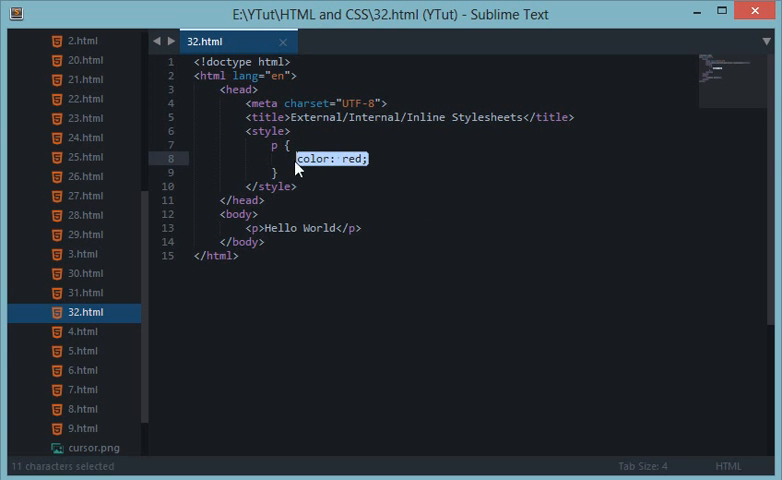
{"action": "left_click", "coordinate": [376, 160]}
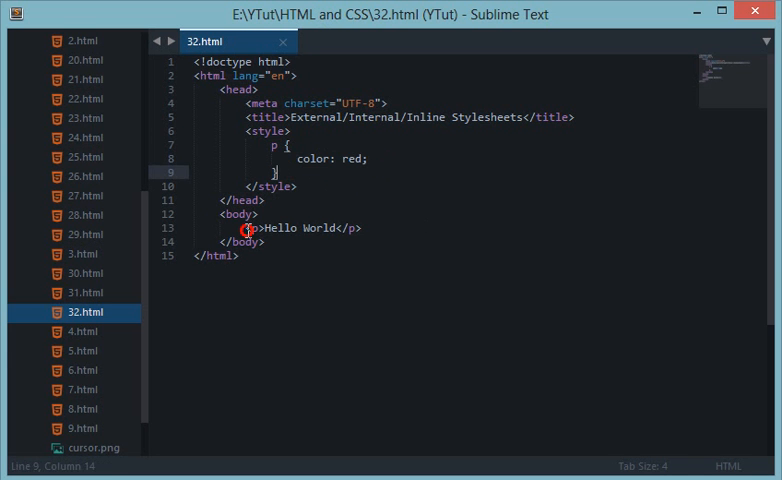
{"action": "left_click", "coordinate": [250, 244]}
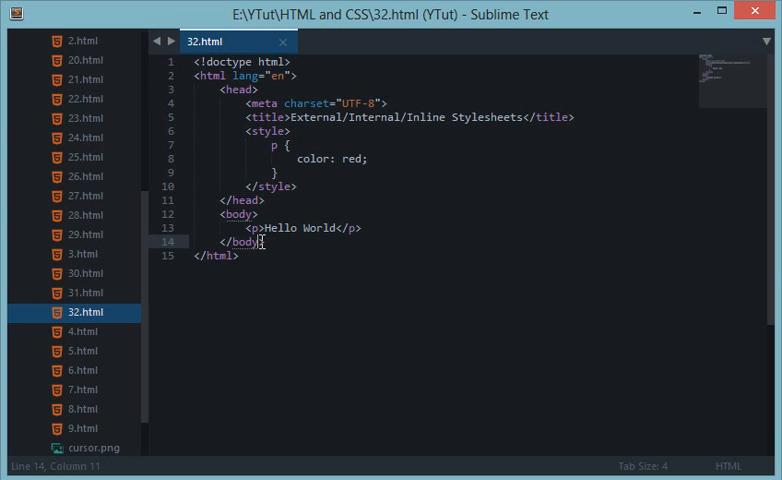
{"action": "left_click", "coordinate": [322, 158]}
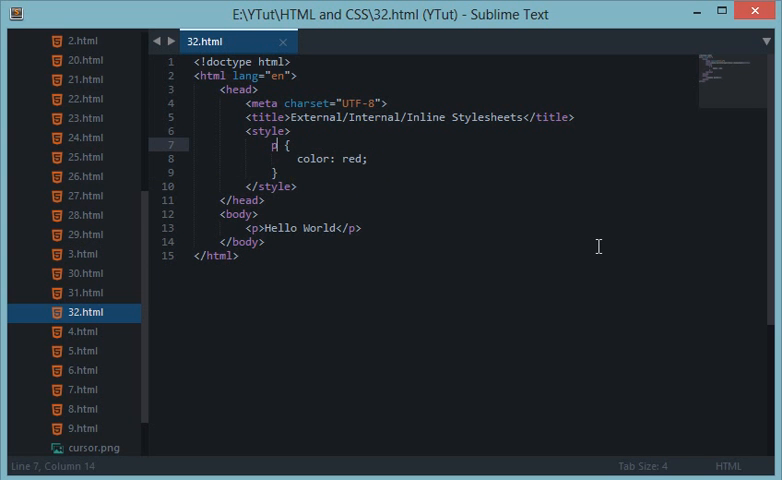
{"action": "type", "text": ":nth-chu"}
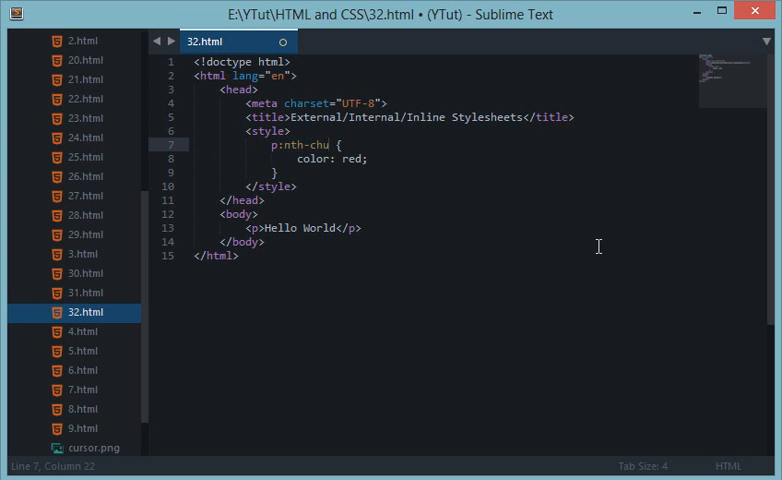
{"action": "key", "text": "backspace"}
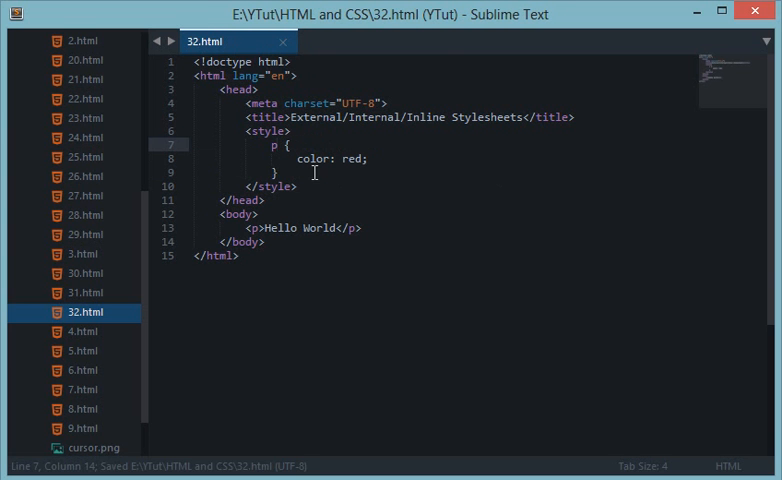
Cut the color: red; declaration out of the p rule, leaving it empty.
{"action": "double_click", "coordinate": [332, 158]}
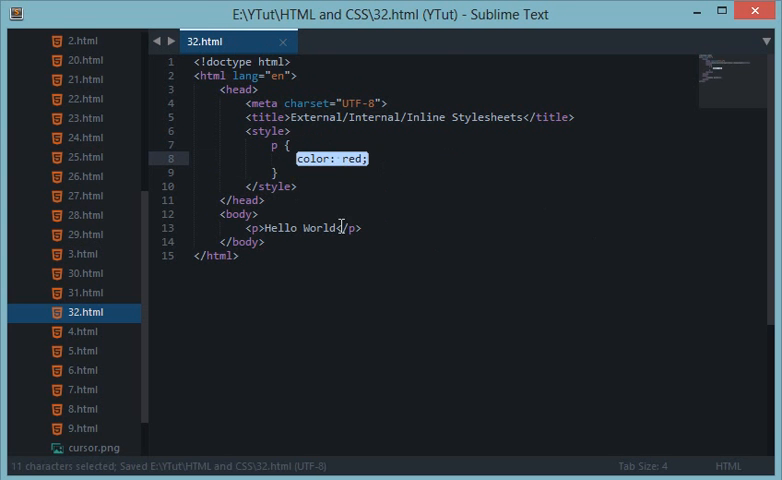
{"action": "key", "text": "ctrl+x"}
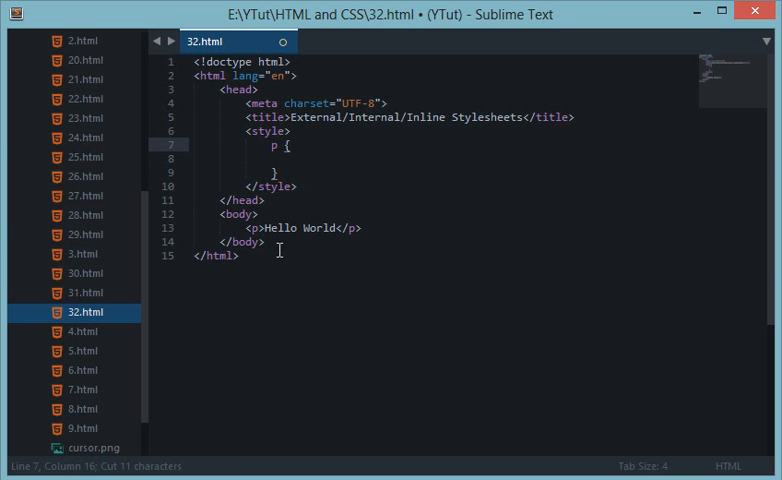
Give the Hello World <p> tag an inline style="color: red;" attribute.
{"action": "left_click", "coordinate": [424, 228]}
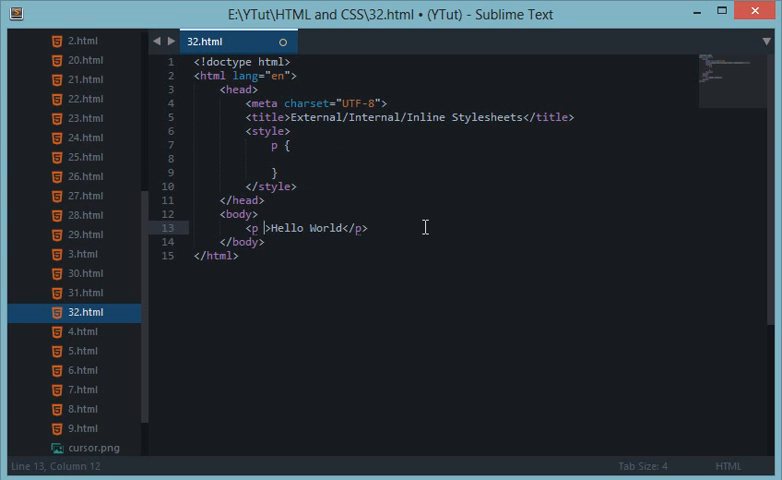
{"action": "type", "text": "style=\""}
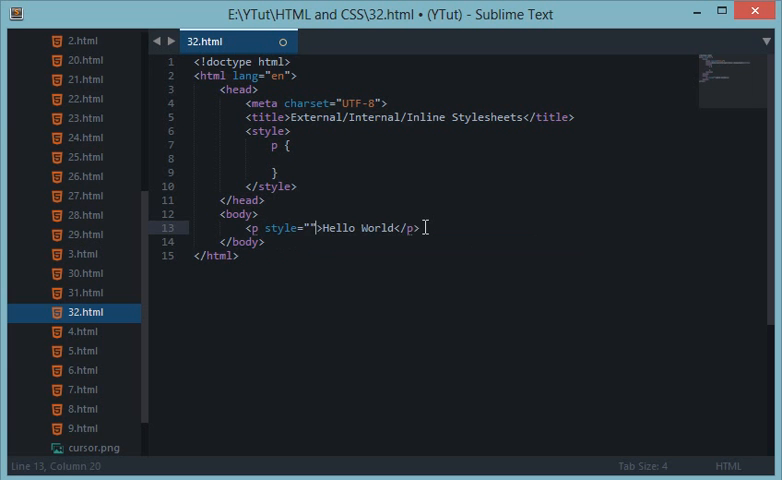
{"action": "key", "text": "Left"}
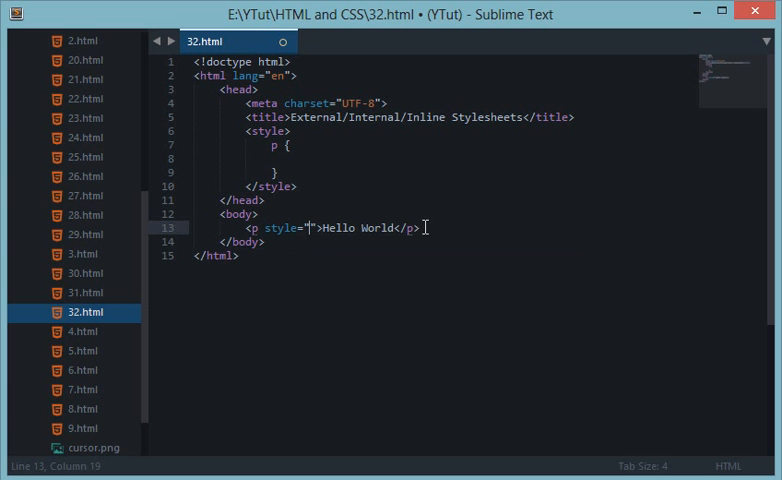
{"action": "type", "text": "color: red;"}
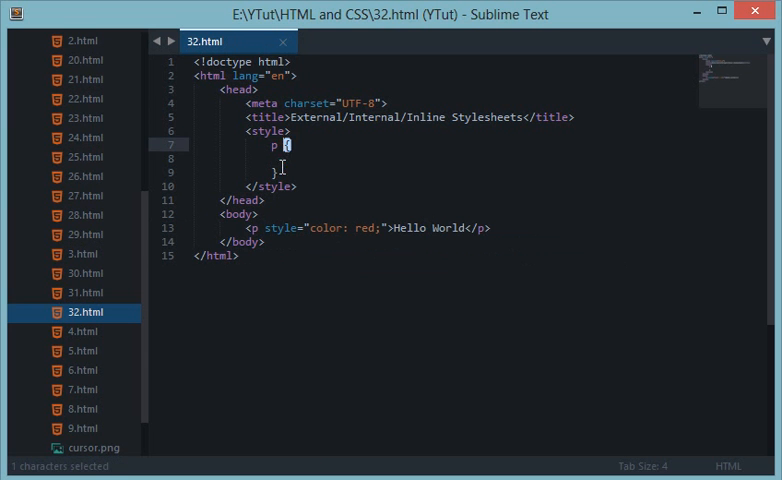
{"action": "left_click", "coordinate": [250, 228]}
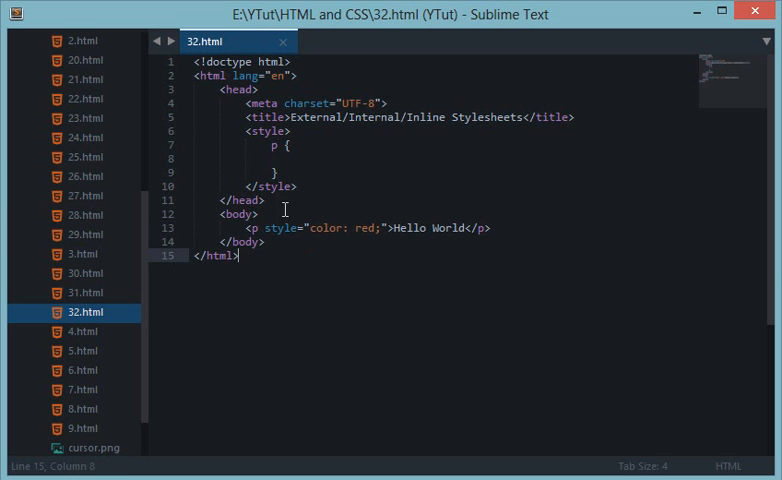
{"action": "mouse_move", "coordinate": [316, 228]}
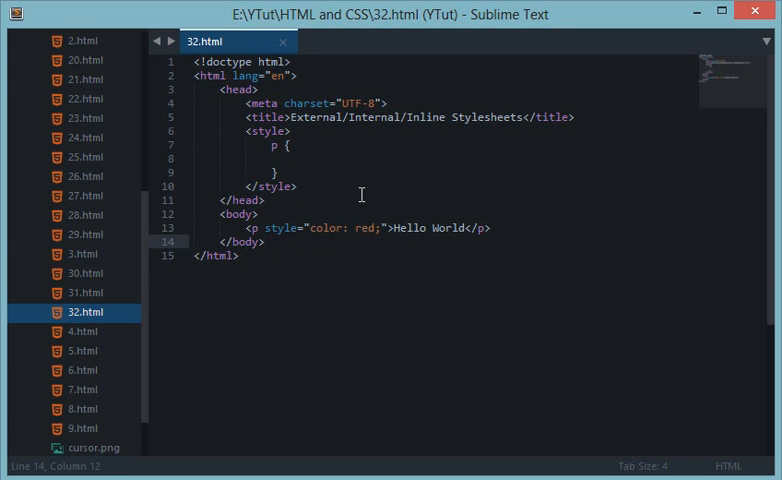
{"action": "mouse_move", "coordinate": [236, 232]}
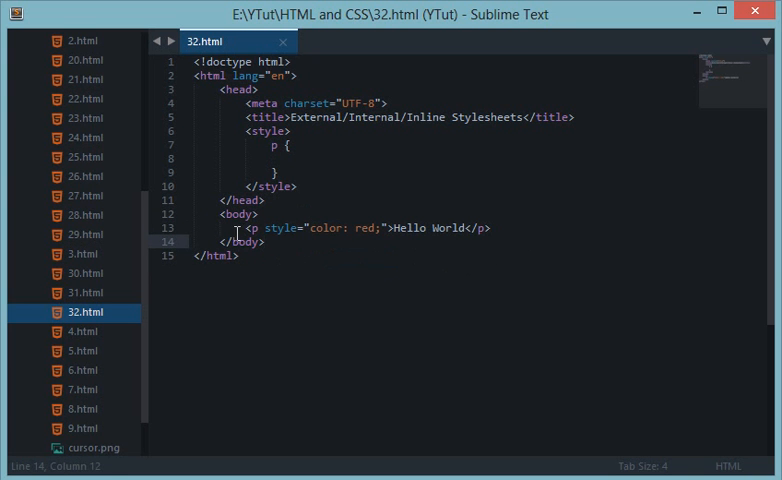
{"action": "left_click_drag", "start_coordinate": [236, 228], "coordinate": [478, 228]}
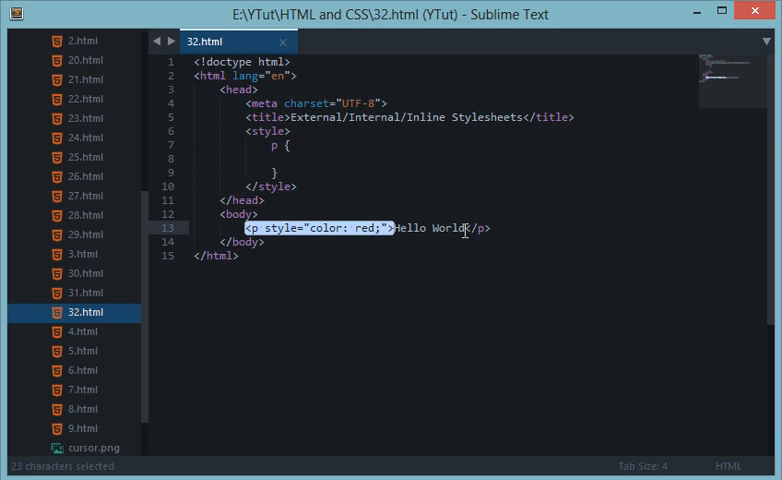
{"action": "left_click", "coordinate": [316, 280]}
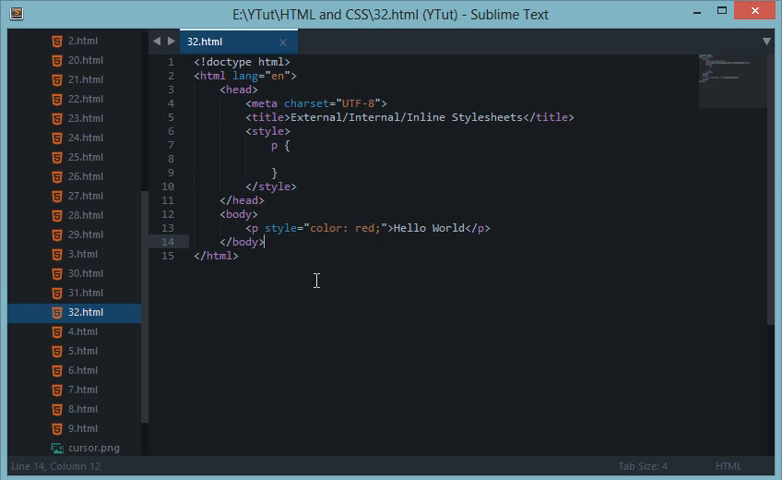
{"action": "key", "text": "ctrl+s"}
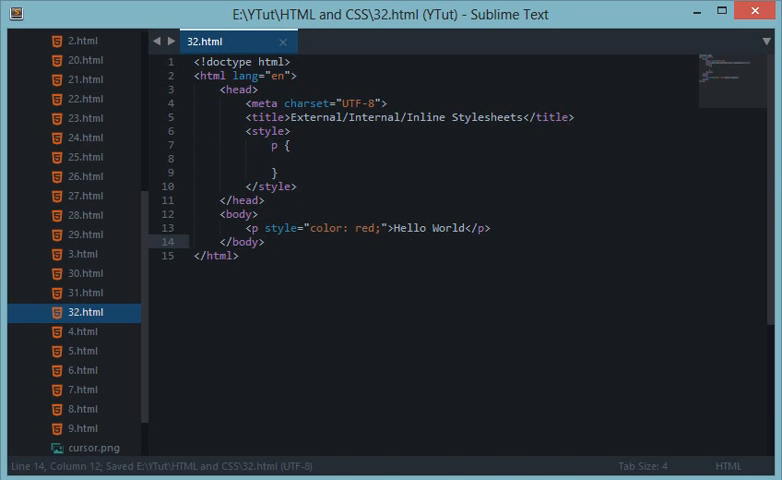
{"action": "mouse_move", "coordinate": [600, 328]}
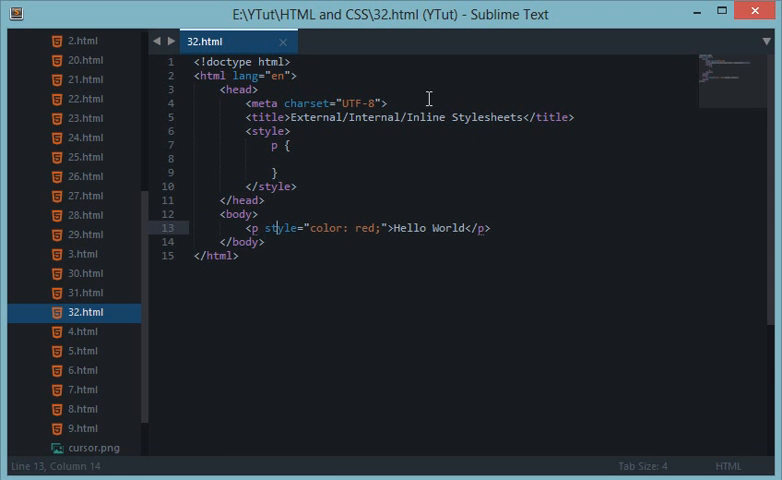
{"action": "left_click", "coordinate": [290, 146]}
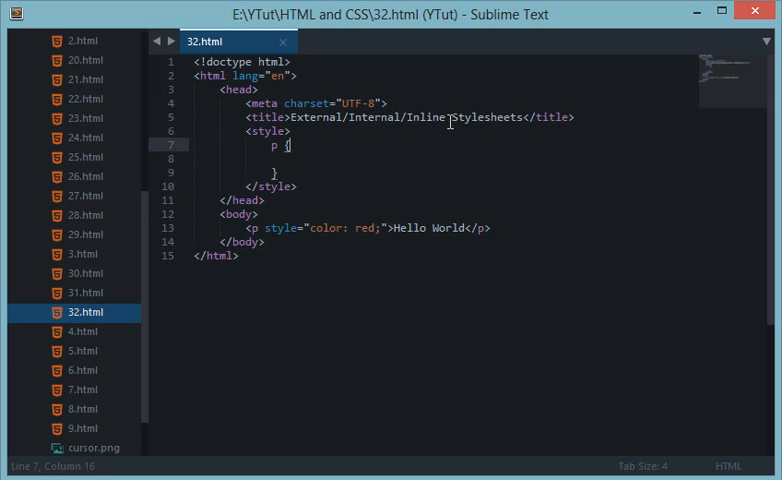
{"action": "double_click", "coordinate": [424, 116]}
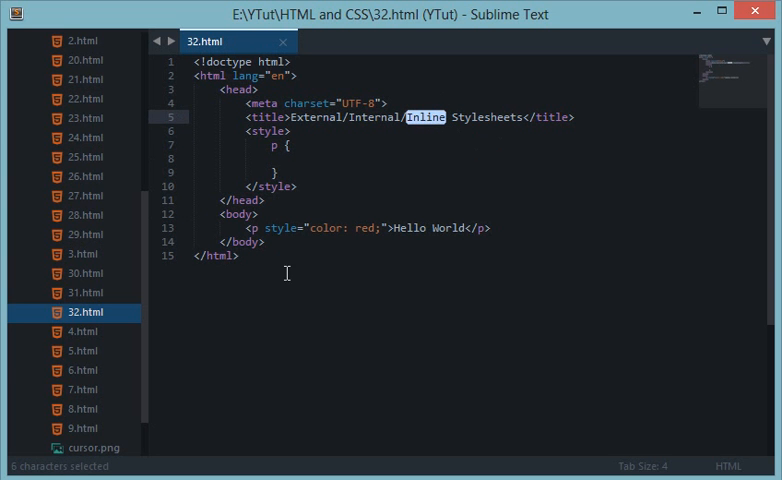
{"action": "mouse_move", "coordinate": [480, 212]}
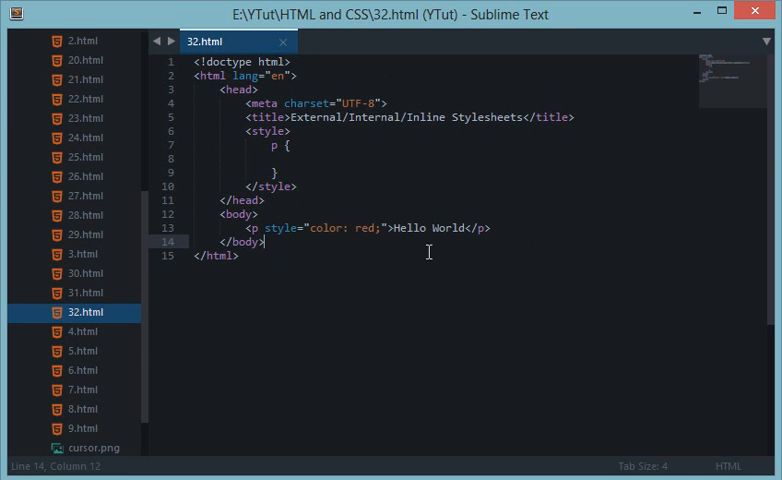
{"action": "mouse_move", "coordinate": [412, 244]}
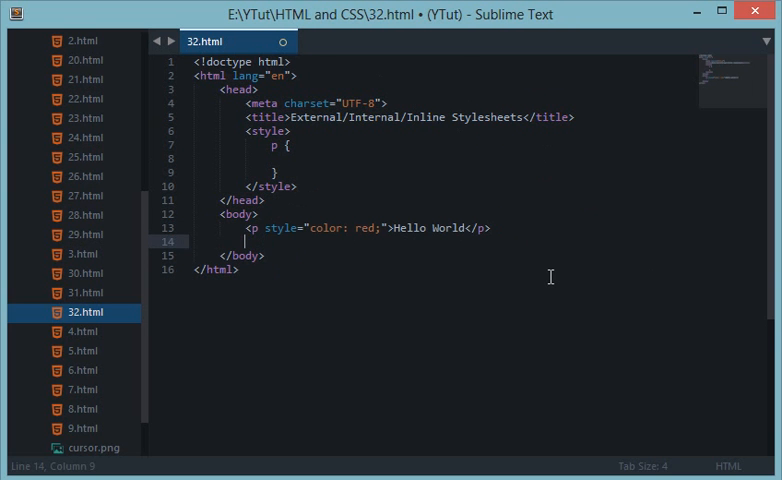
Add an empty <p> tag below the Hello World paragraph in the body.
{"action": "type", "text": "<p>"}
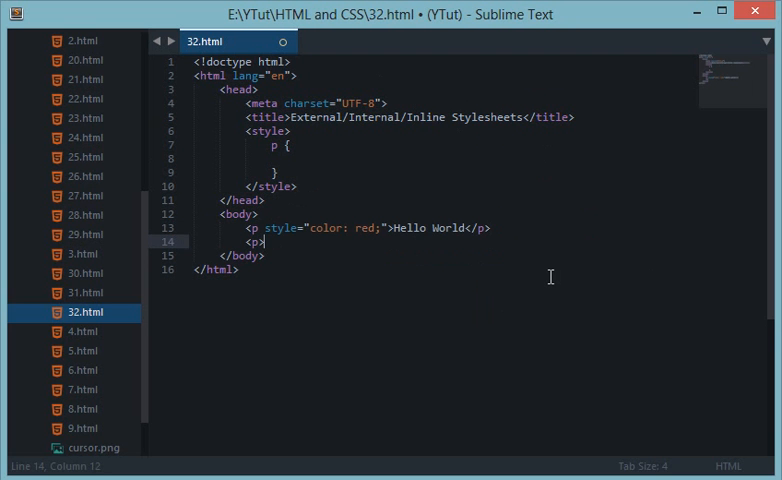
{"action": "mouse_move", "coordinate": [416, 246]}
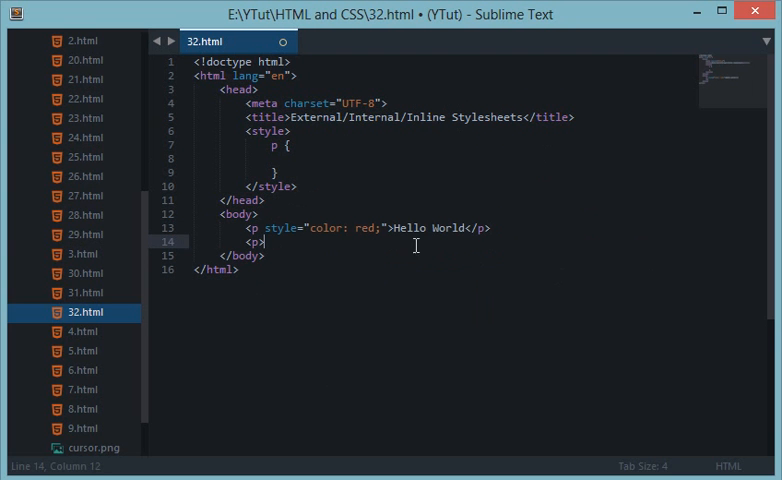
{"action": "mouse_move", "coordinate": [520, 172]}
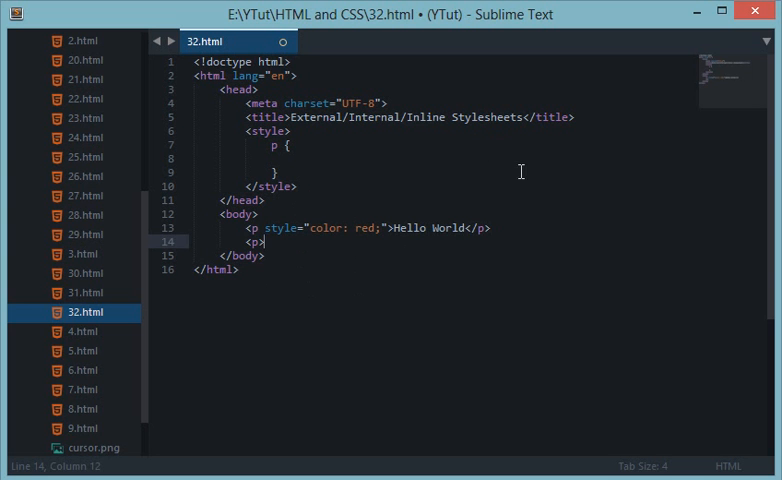
{"action": "left_click", "coordinate": [492, 228]}
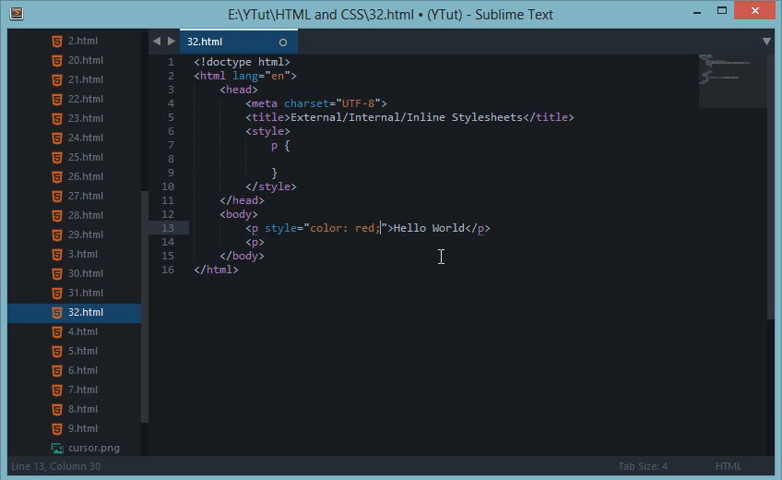
{"action": "mouse_move", "coordinate": [654, 208]}
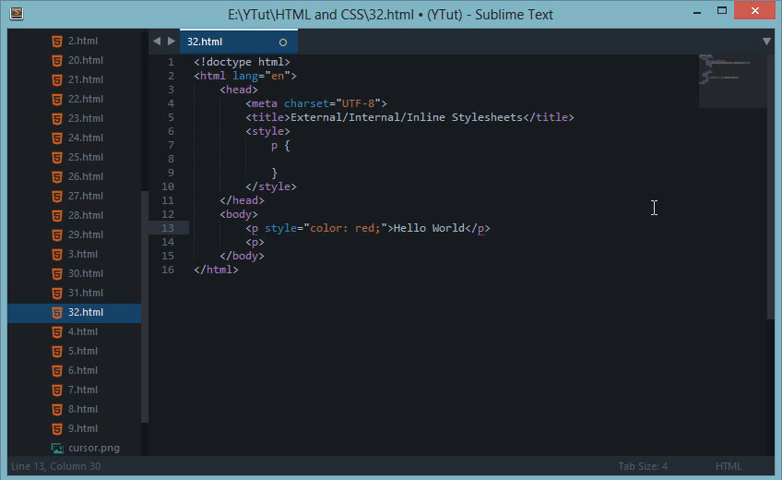
{"action": "mouse_move", "coordinate": [320, 224]}
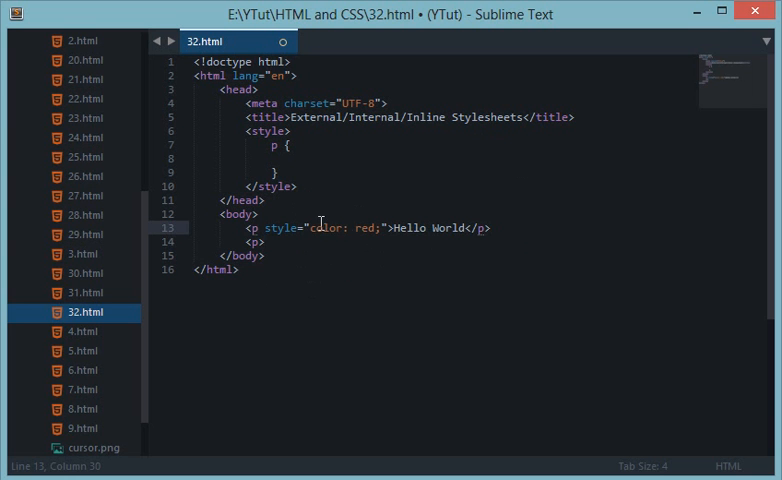
{"action": "left_click", "coordinate": [264, 256]}
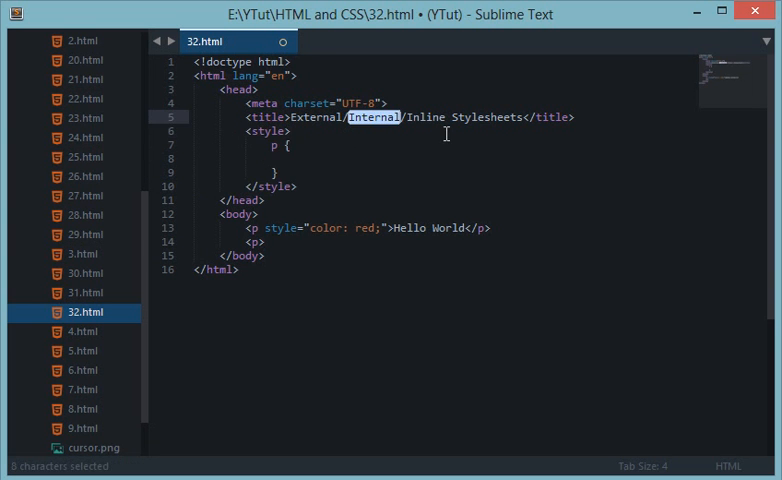
Delete the paragraph lines from the body and save 32.html.
{"action": "double_click", "coordinate": [490, 116]}
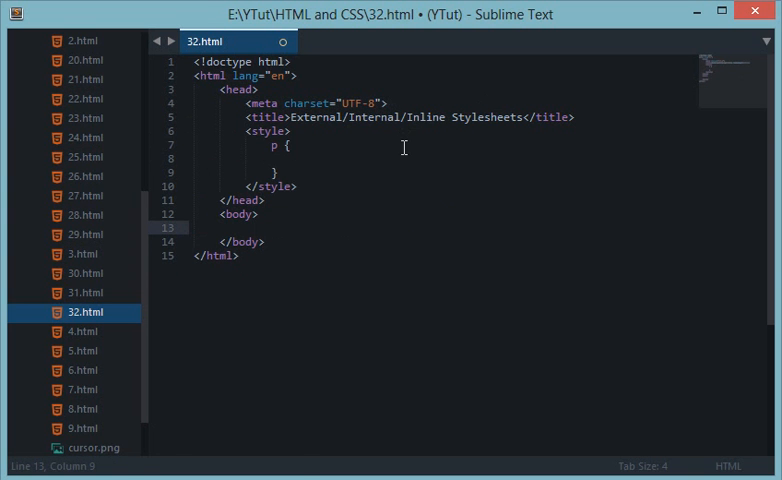
{"action": "key", "text": "ctrl+s"}
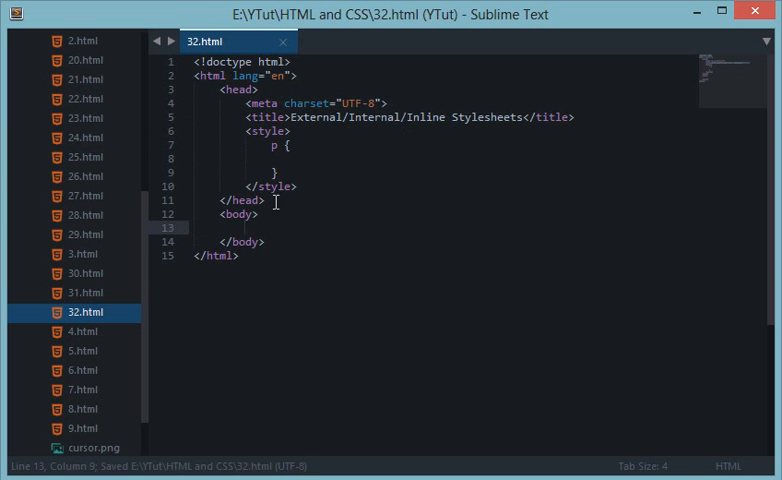
{"action": "left_click", "coordinate": [276, 130]}
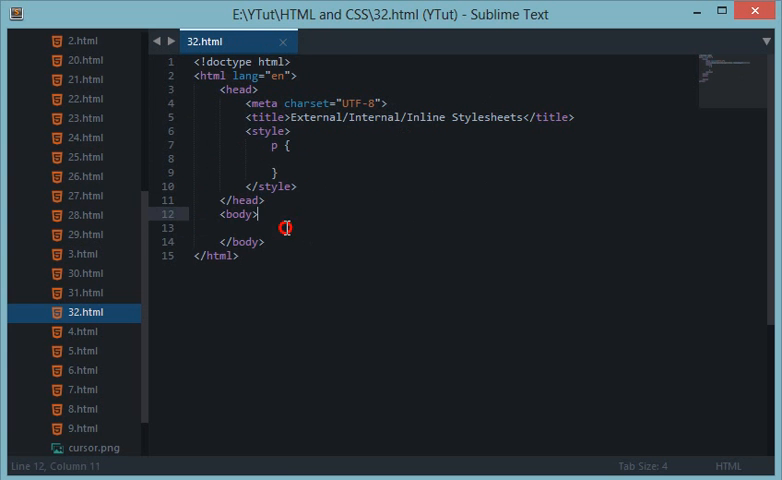
{"action": "double_click", "coordinate": [268, 132]}
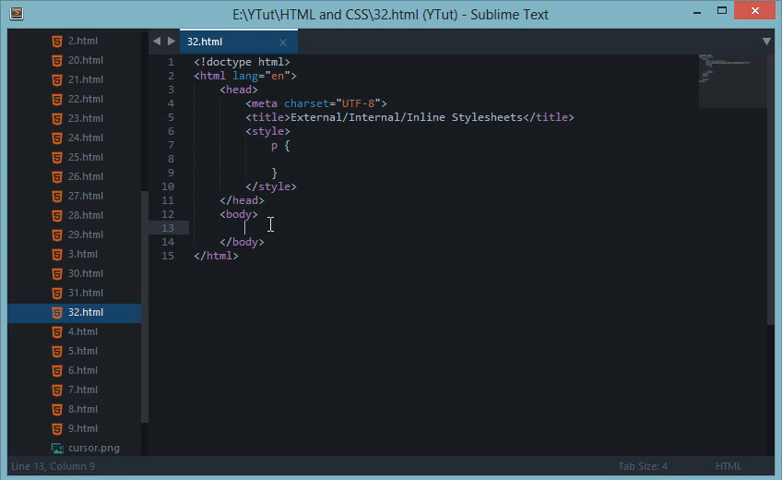
Highlight the title word Internal, the style tag and the empty p rule while explaining.
{"action": "double_click", "coordinate": [376, 116]}
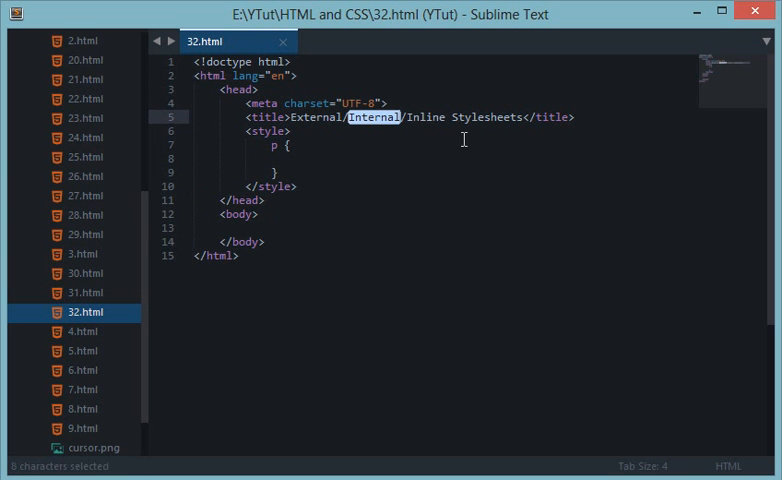
{"action": "left_click", "coordinate": [288, 144]}
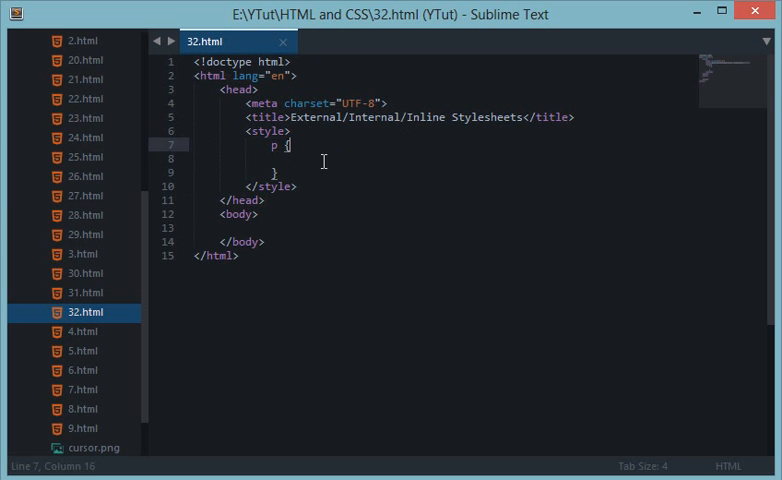
{"action": "double_click", "coordinate": [272, 132]}
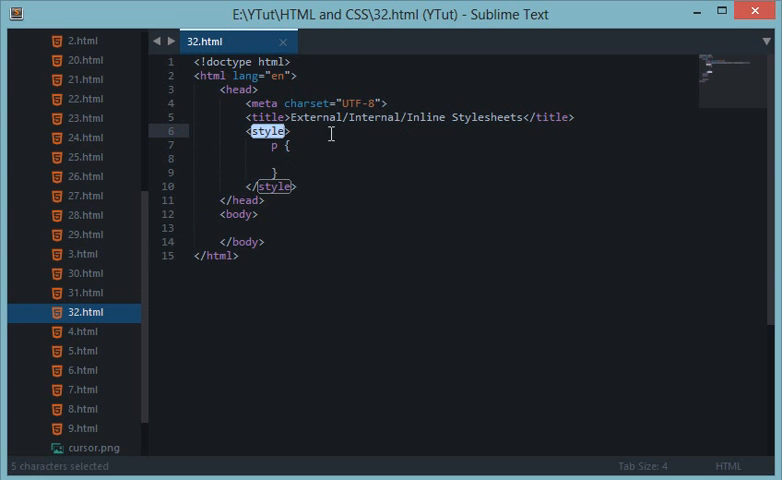
{"action": "left_click", "coordinate": [292, 158]}
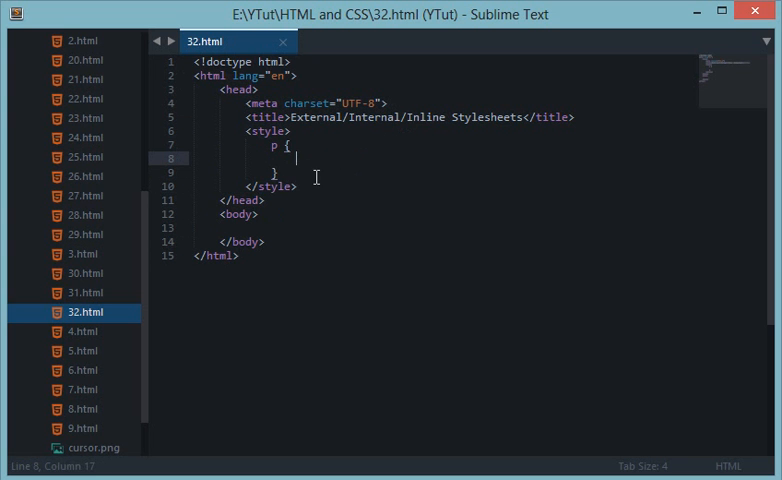
{"action": "mouse_move", "coordinate": [332, 240]}
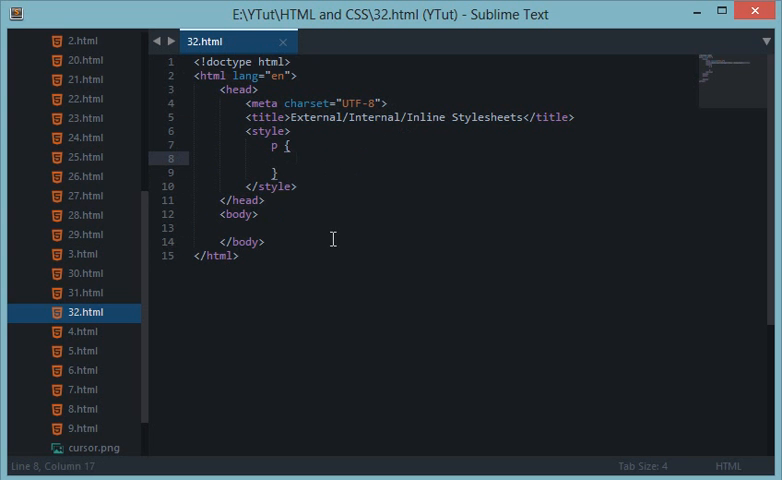
{"action": "mouse_move", "coordinate": [296, 214]}
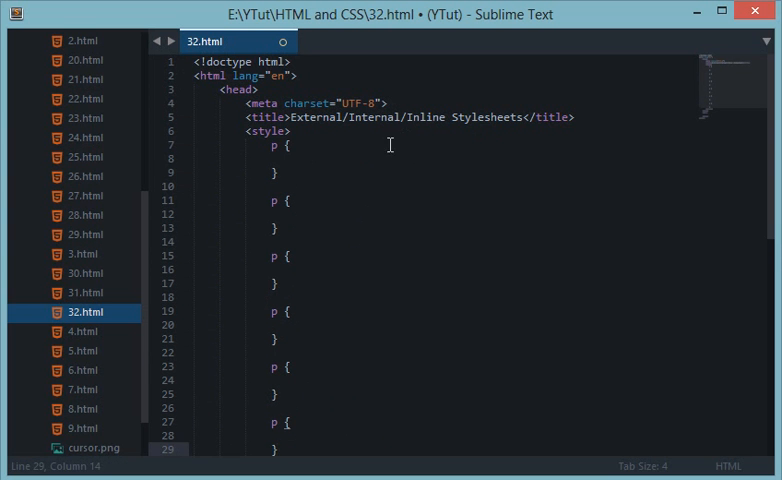
Select all the repeated p rules in the style block and delete them.
{"action": "left_click", "coordinate": [296, 158]}
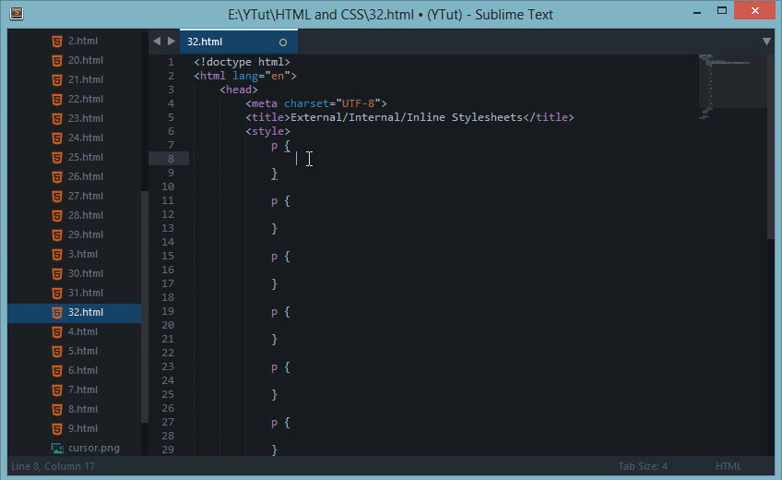
{"action": "mouse_move", "coordinate": [414, 170]}
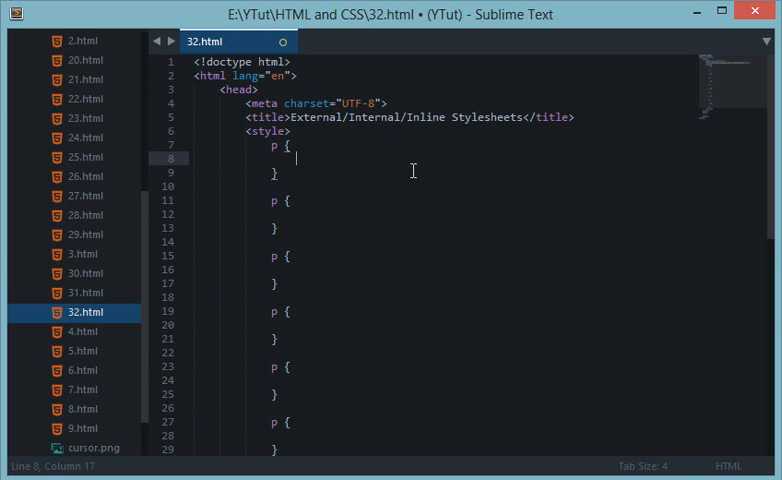
{"action": "scroll", "scroll_direction": "down", "scroll_amount": 3}
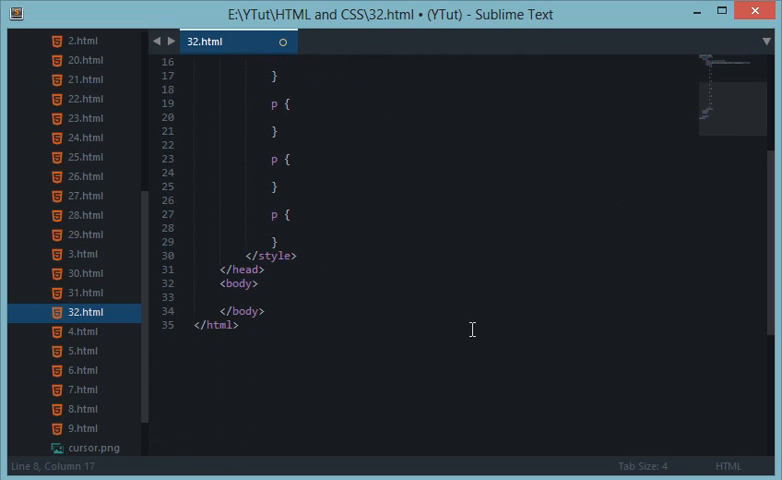
{"action": "scroll", "scroll_direction": "up", "scroll_amount": 3}
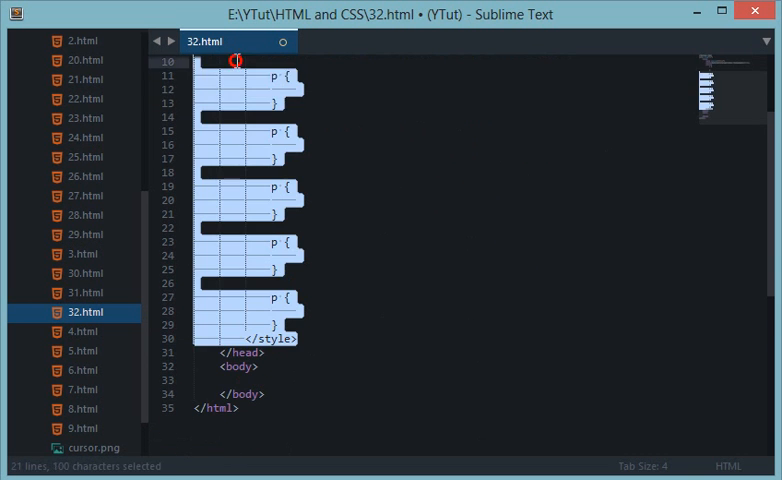
{"action": "left_click", "coordinate": [298, 358]}
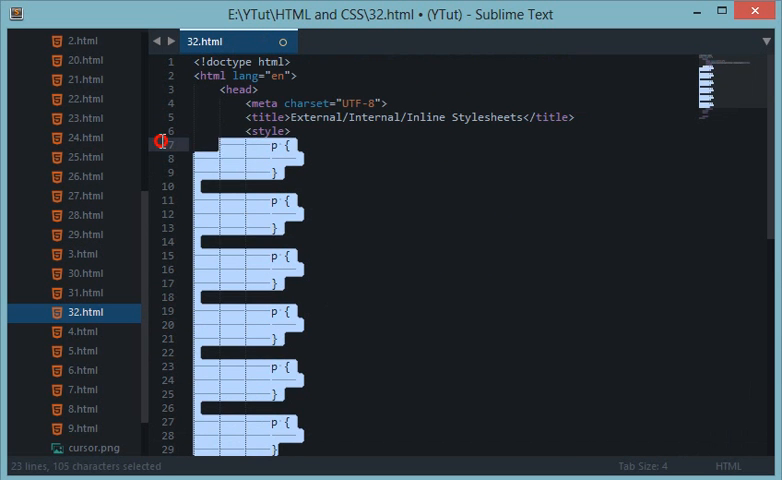
{"action": "key", "text": "Delete"}
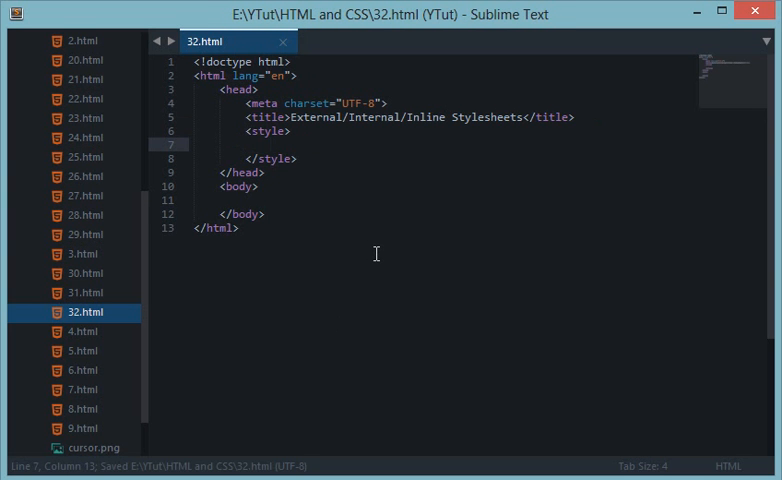
{"action": "mouse_move", "coordinate": [776, 246]}
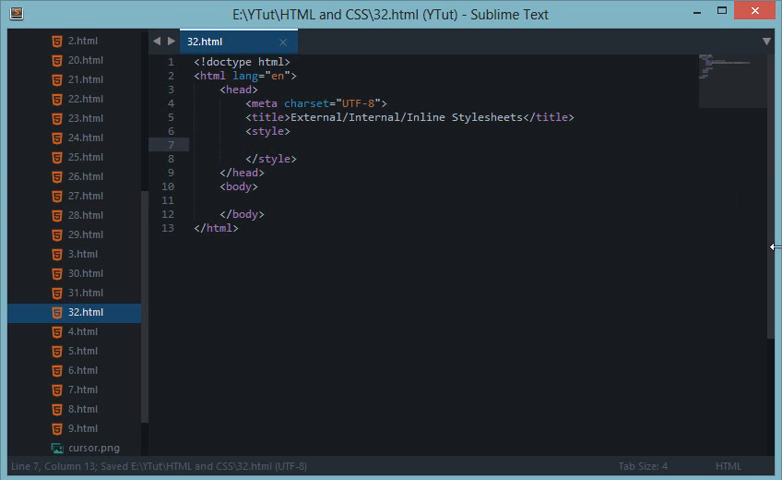
Select the empty <style> block in the head and remove it.
{"action": "left_click", "coordinate": [296, 158]}
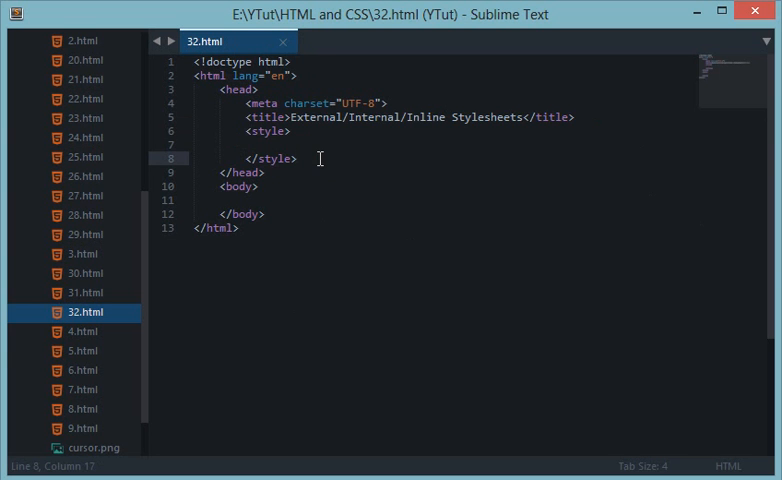
{"action": "left_click", "coordinate": [196, 200]}
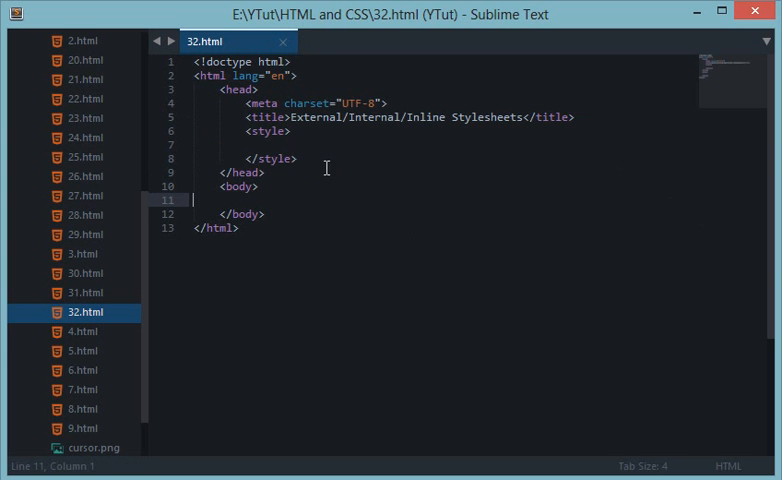
{"action": "left_click_drag", "start_coordinate": [234, 130], "coordinate": [296, 158]}
{"action": "type", "text": "<"}
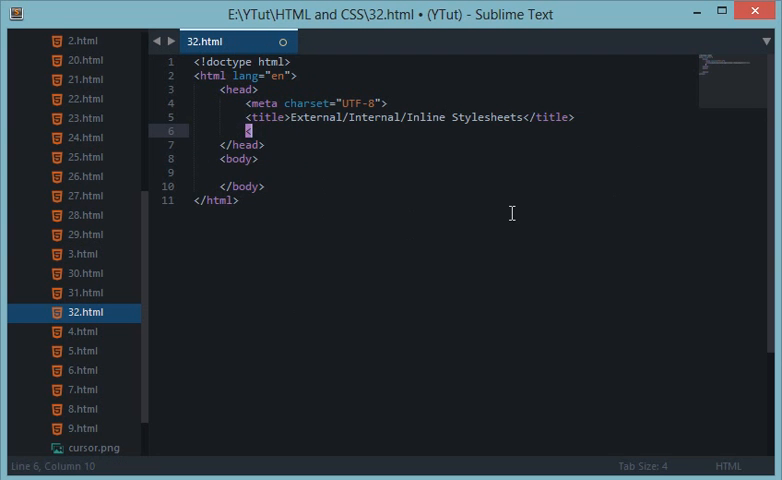
Add a <link href="style.css" element in the head, accepting the filename autocomplete.
{"action": "type", "text": "l"}
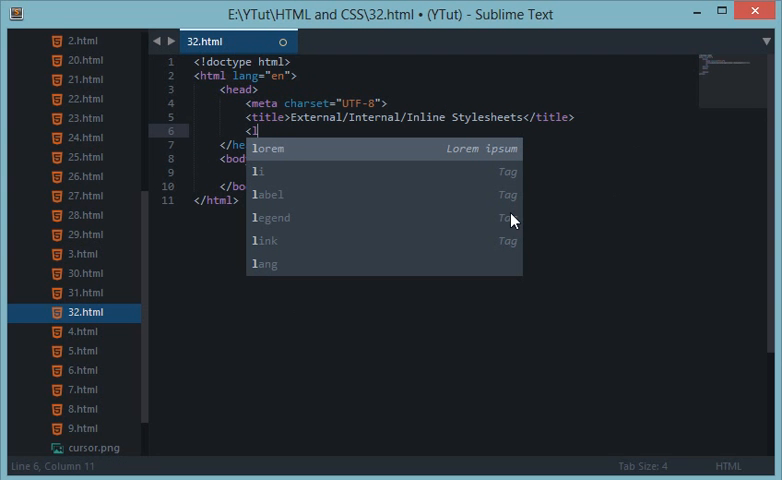
{"action": "mouse_move", "coordinate": [512, 216]}
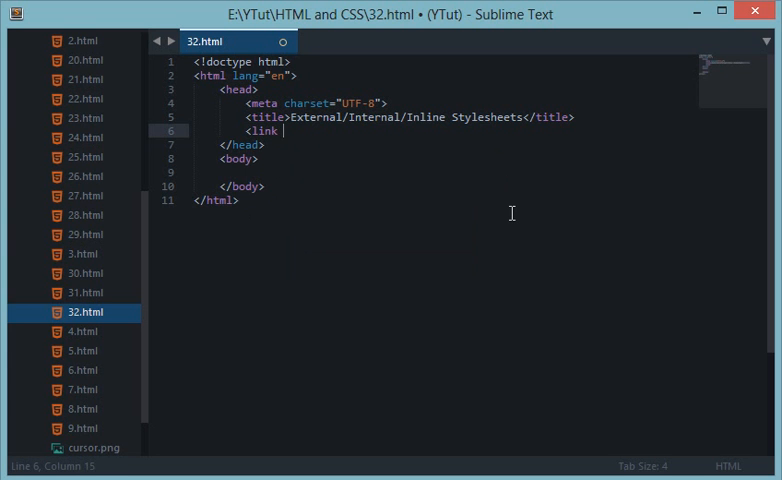
{"action": "type", "text": "href=\"\""}
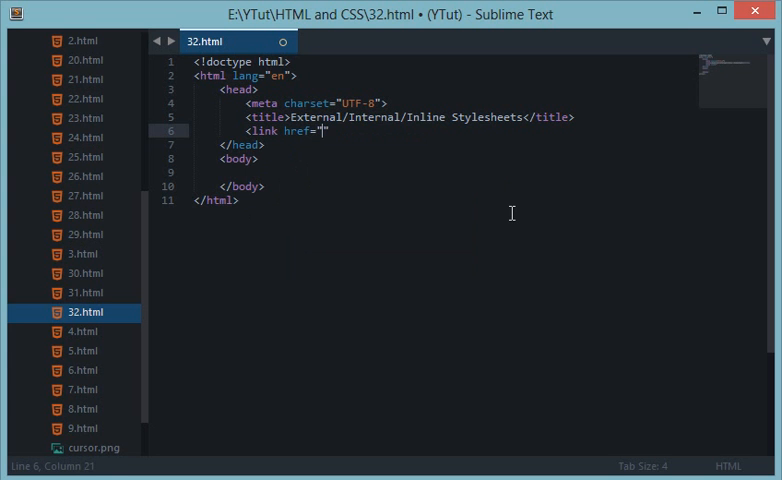
{"action": "type", "text": "\""}
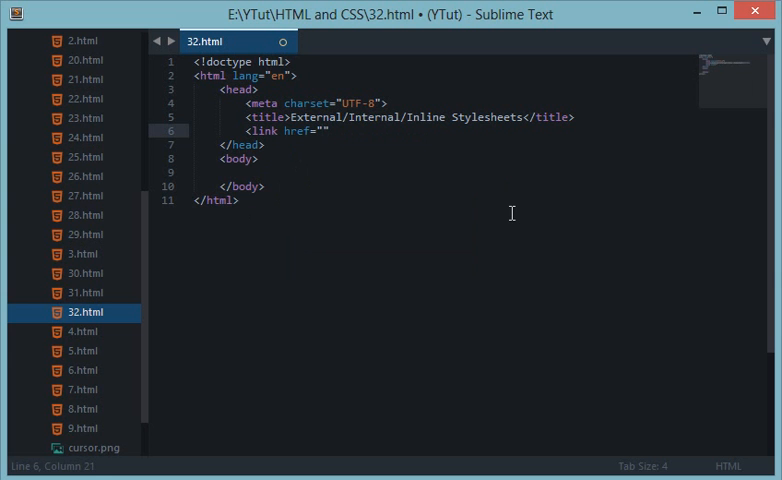
{"action": "type", "text": "style.css"}
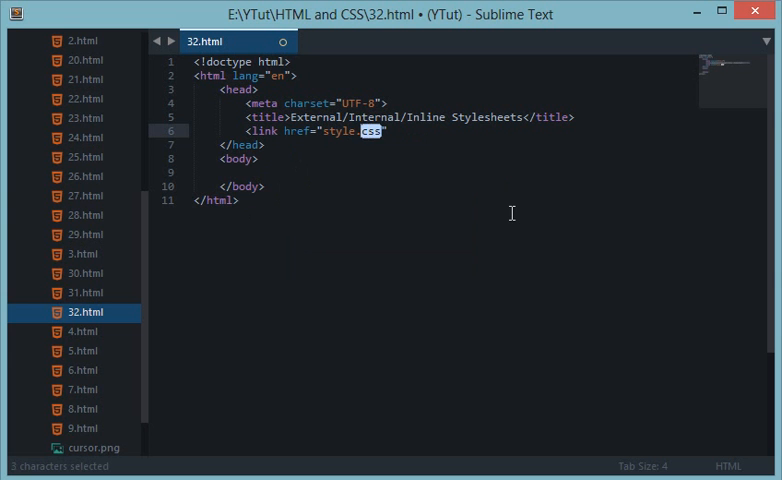
{"action": "left_click", "coordinate": [368, 132]}
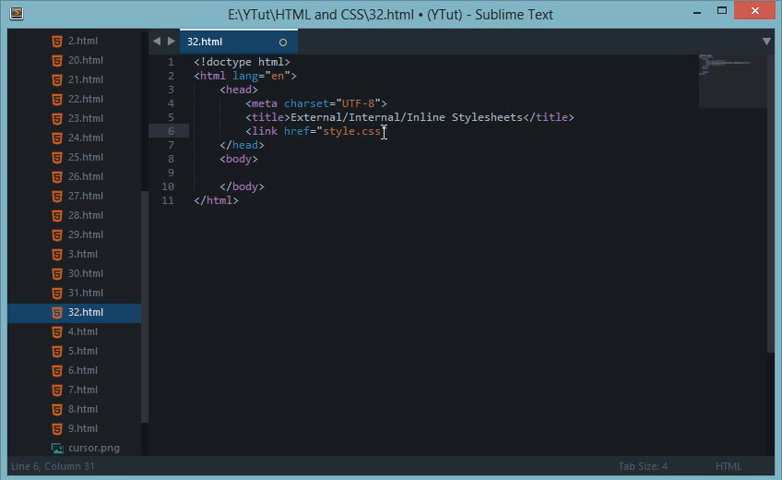
Highlight the style and css parts of the style.css filename while explaining.
{"action": "left_click", "coordinate": [408, 196]}
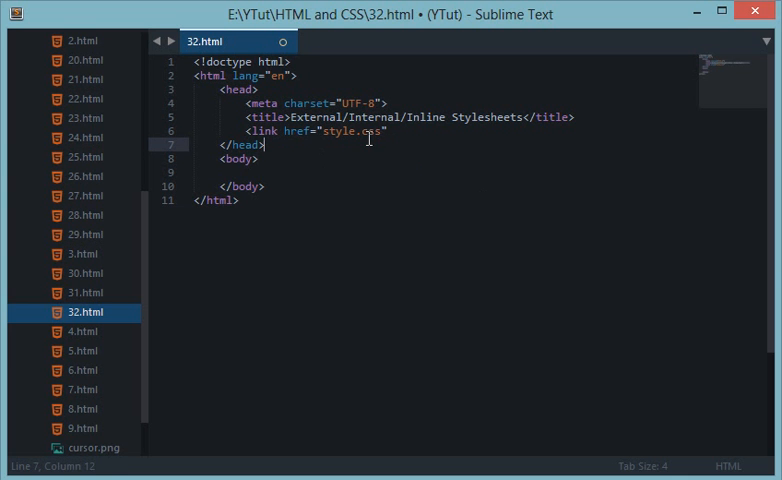
{"action": "mouse_move", "coordinate": [708, 372]}
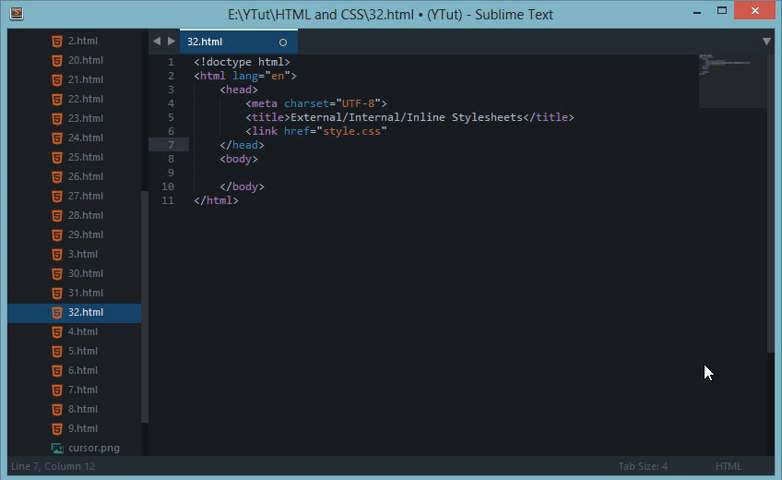
{"action": "double_click", "coordinate": [364, 132]}
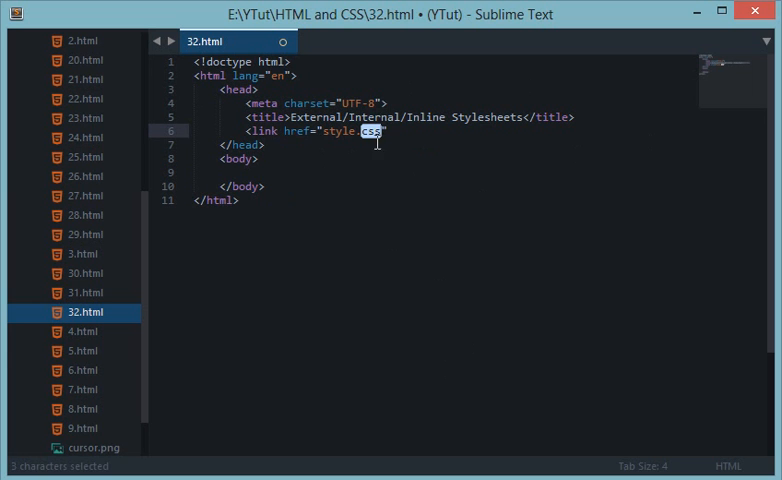
{"action": "mouse_move", "coordinate": [316, 130]}
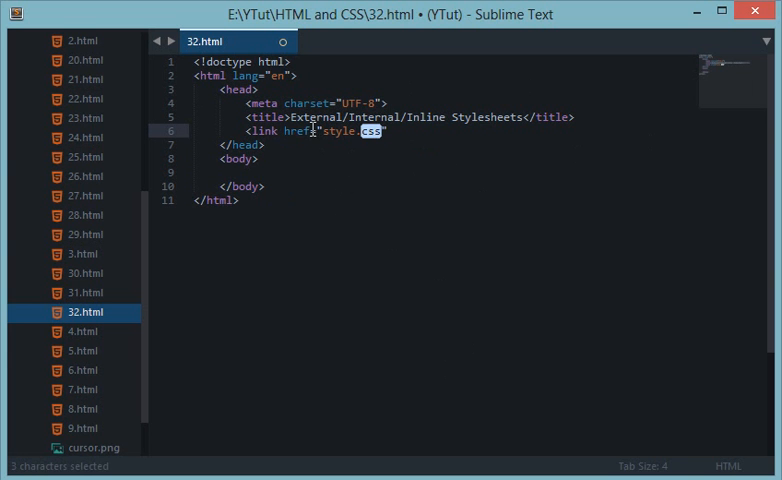
{"action": "double_click", "coordinate": [340, 132]}
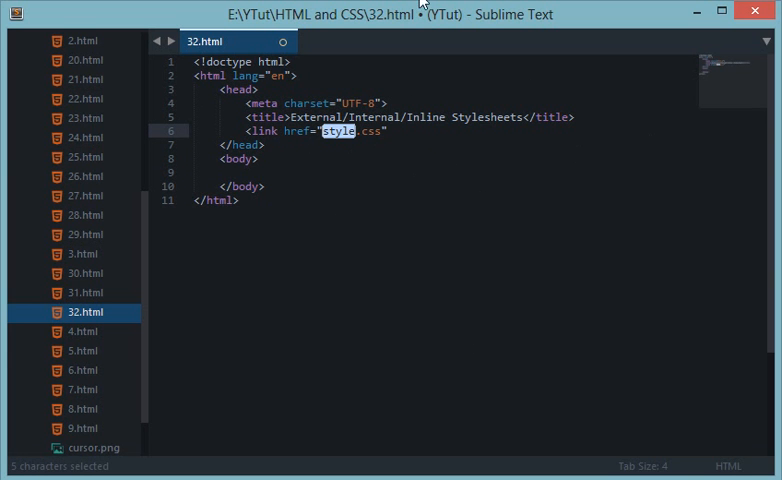
{"action": "double_click", "coordinate": [368, 132]}
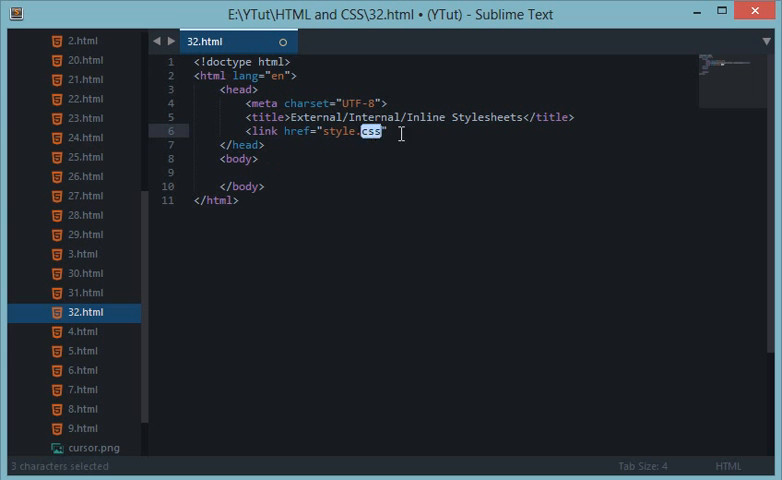
{"action": "left_click", "coordinate": [494, 260]}
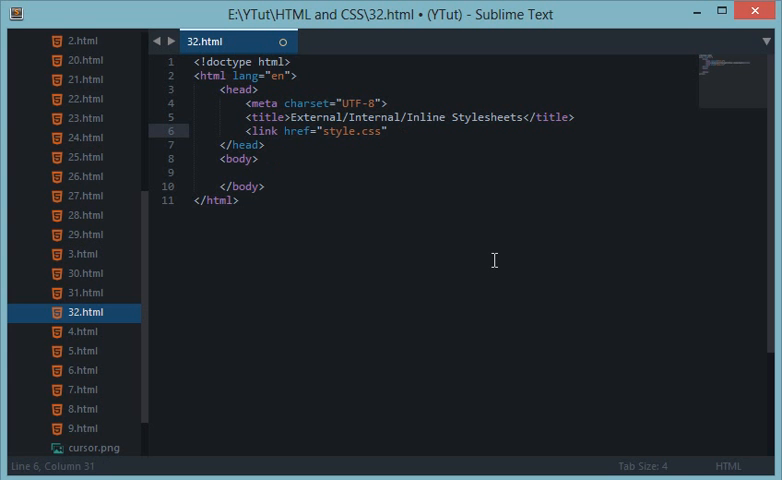
Add type="text/css" to the link element and review the new attribute.
{"action": "type", "text": "type=\"te"}
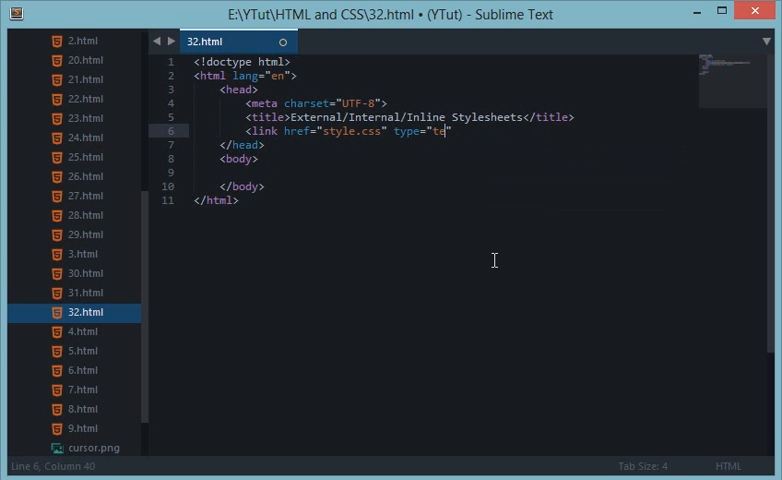
{"action": "type", "text": "xt/css\""}
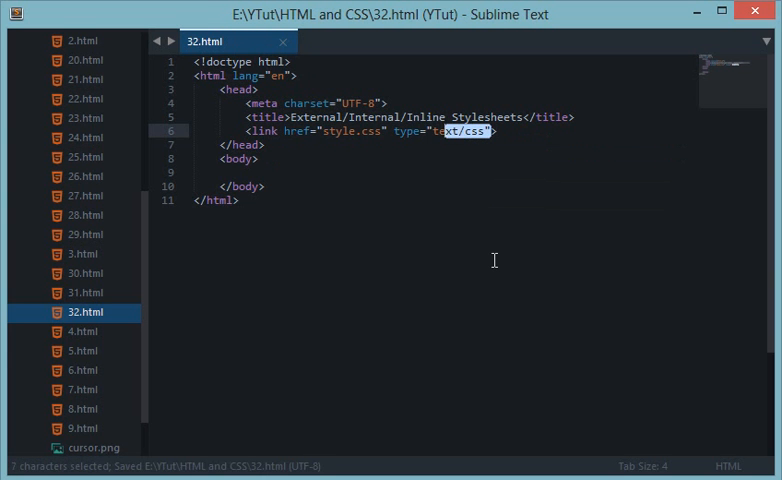
{"action": "double_click", "coordinate": [464, 130]}
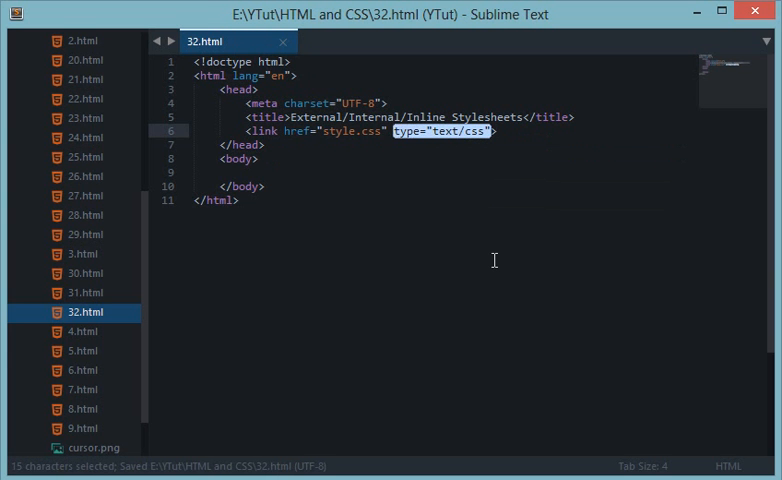
{"action": "left_click", "coordinate": [264, 186]}
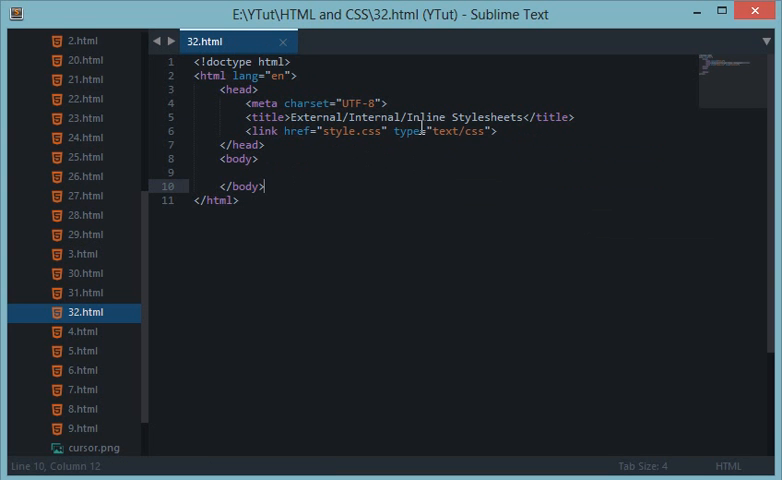
{"action": "double_click", "coordinate": [444, 130]}
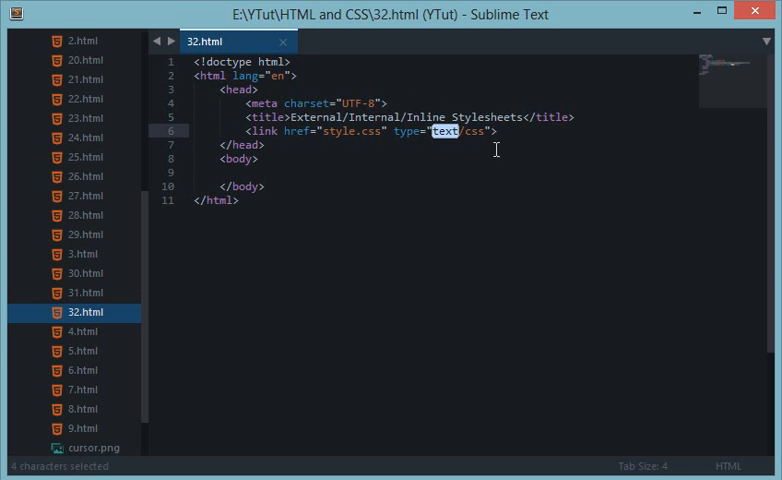
{"action": "left_click", "coordinate": [238, 200]}
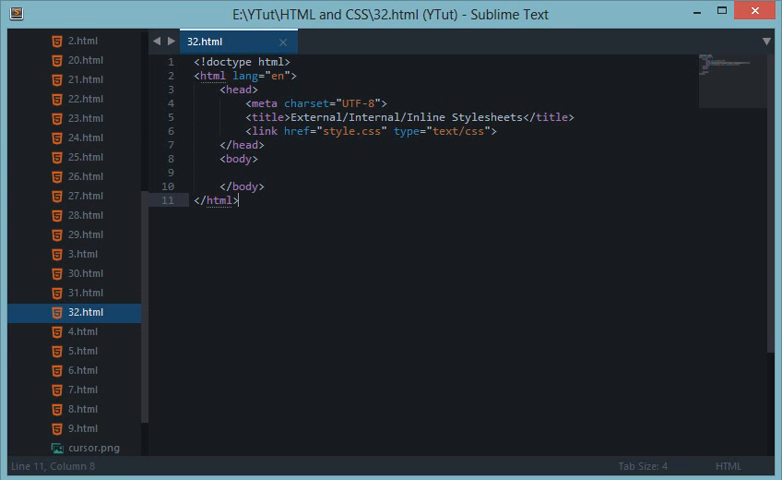
{"action": "mouse_move", "coordinate": [492, 128]}
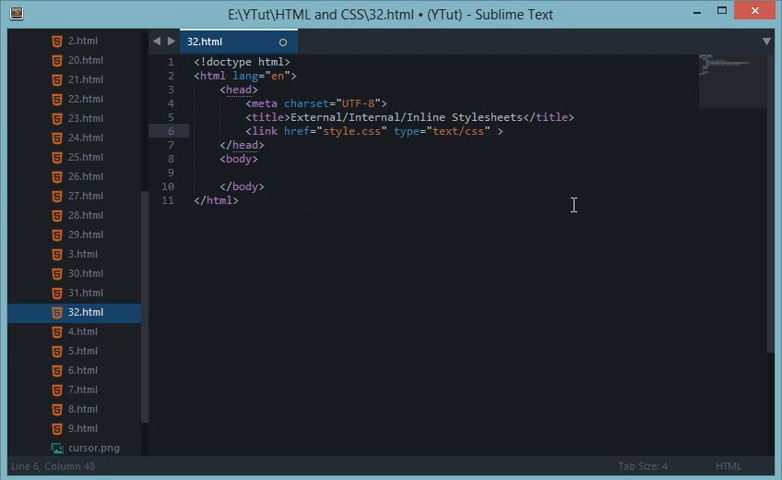
Add rel="stylesheet" to complete the link tag to style.css and save.
{"action": "type", "text": "rel=\""}
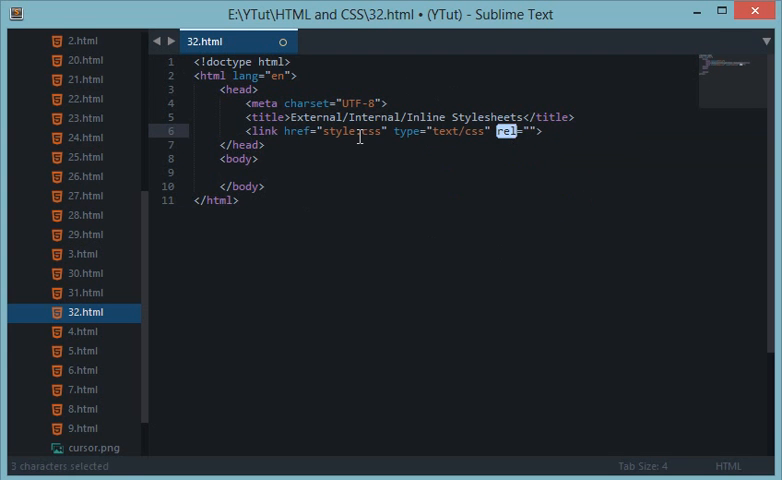
{"action": "double_click", "coordinate": [352, 132]}
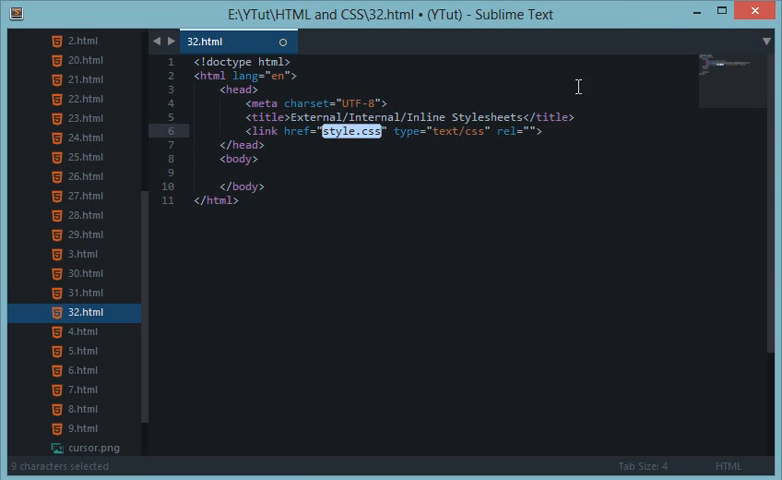
{"action": "type", "text": "stylesheet"}
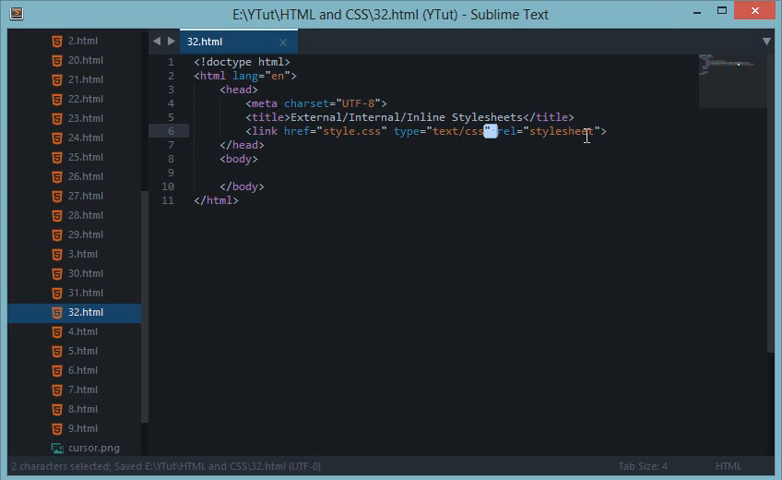
{"action": "left_click", "coordinate": [338, 132]}
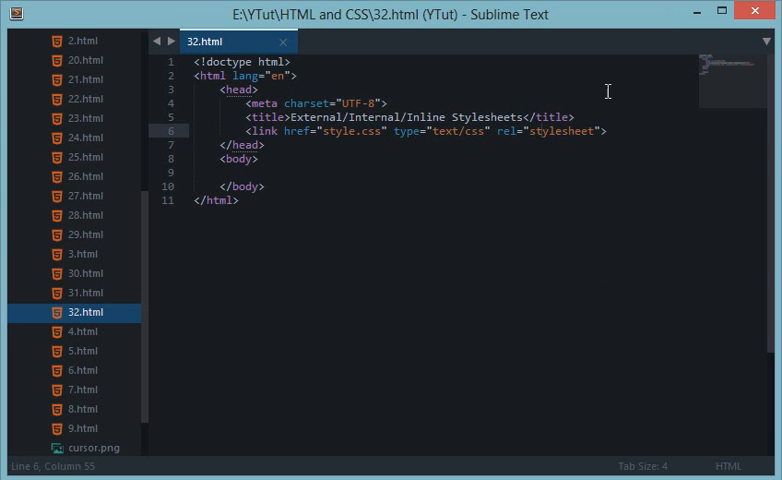
{"action": "mouse_move", "coordinate": [252, 174]}
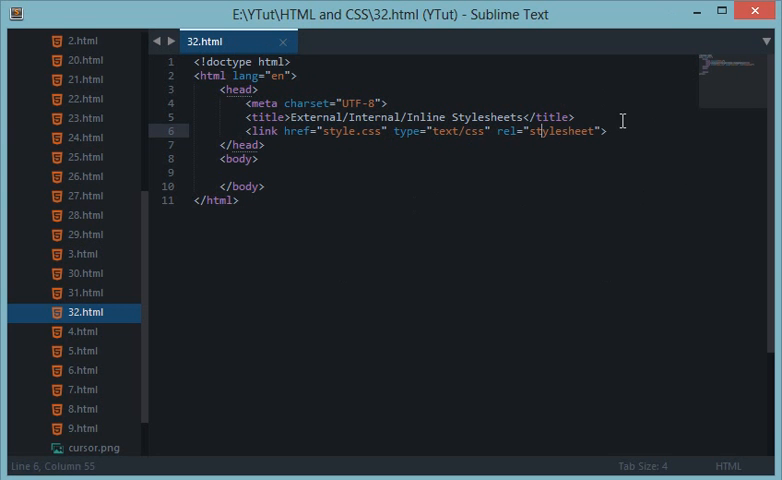
{"action": "scroll", "scroll_direction": "down", "scroll_amount": 3}
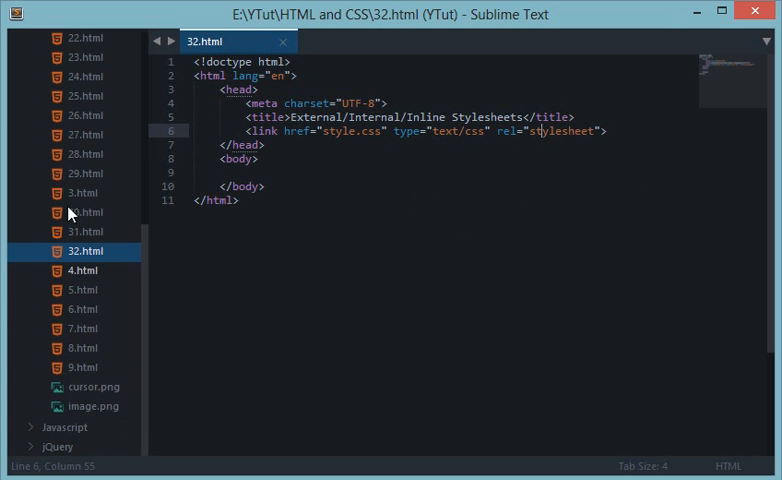
{"action": "scroll", "scroll_direction": "up", "scroll_amount": 3}
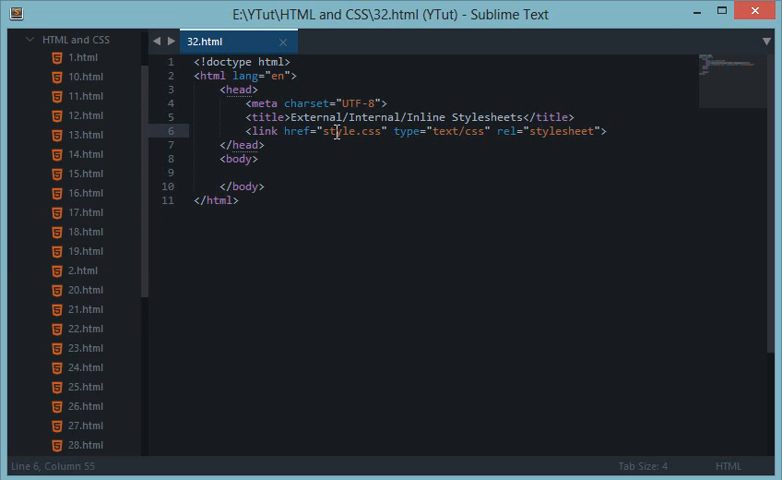
{"action": "left_click", "coordinate": [262, 158]}
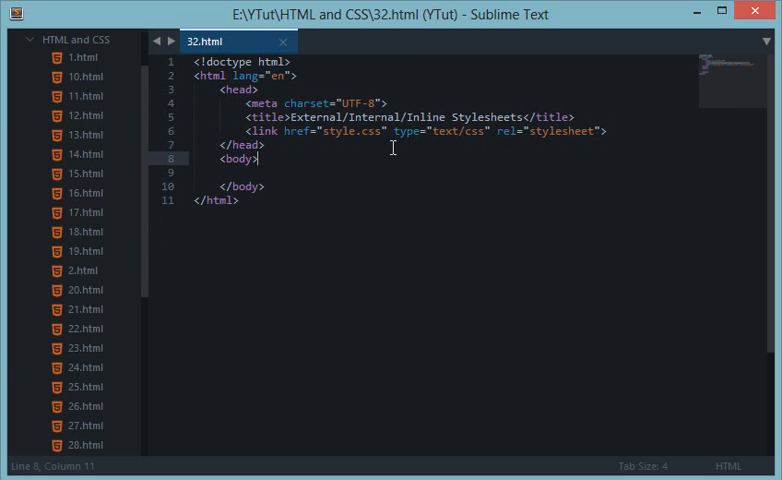
Create a new blank file and save it as style.css in the HTML and CSS folder.
{"action": "key", "text": "ctrl+n"}
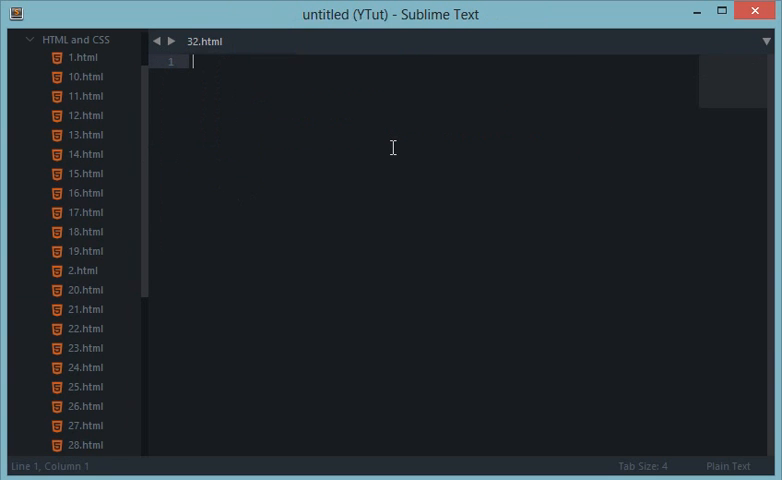
{"action": "key", "text": "ctrl+n"}
{"action": "type", "text": "style.css"}
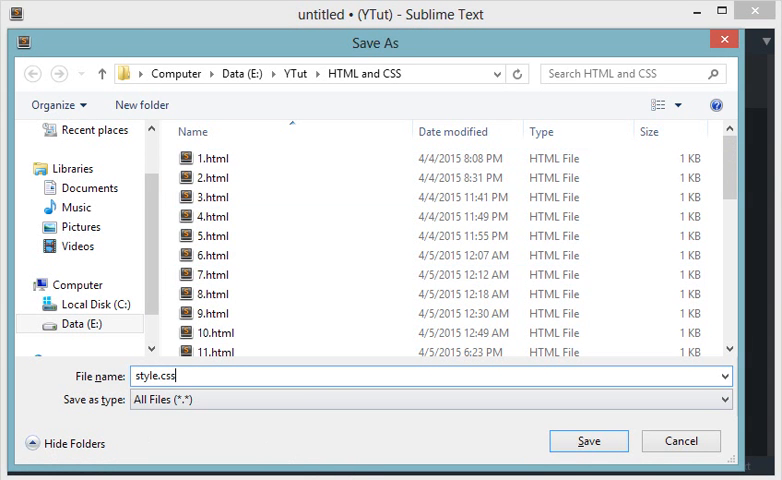
{"action": "double_click", "coordinate": [164, 376]}
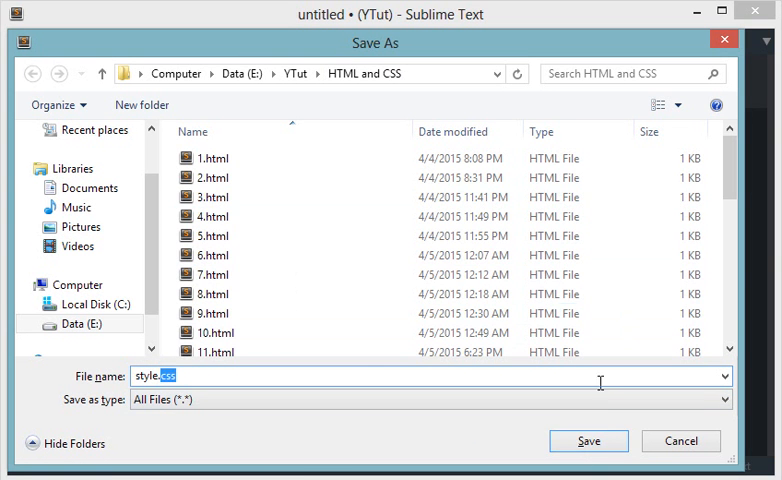
{"action": "left_click", "coordinate": [588, 440]}
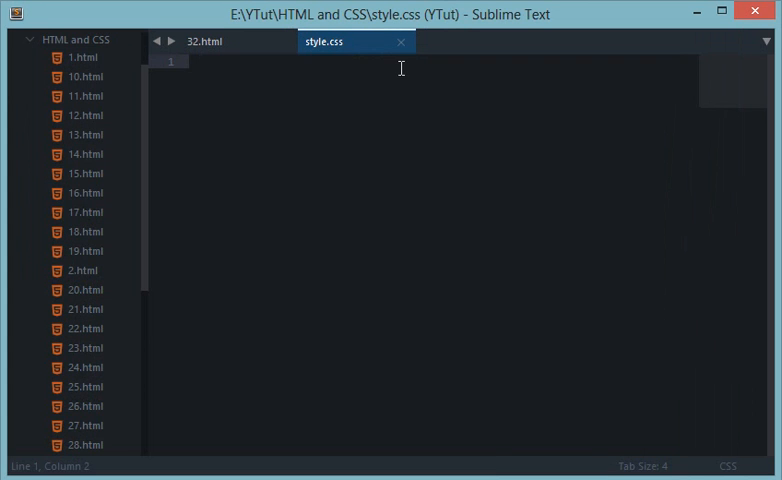
{"action": "scroll", "scroll_direction": "down", "scroll_amount": 3}
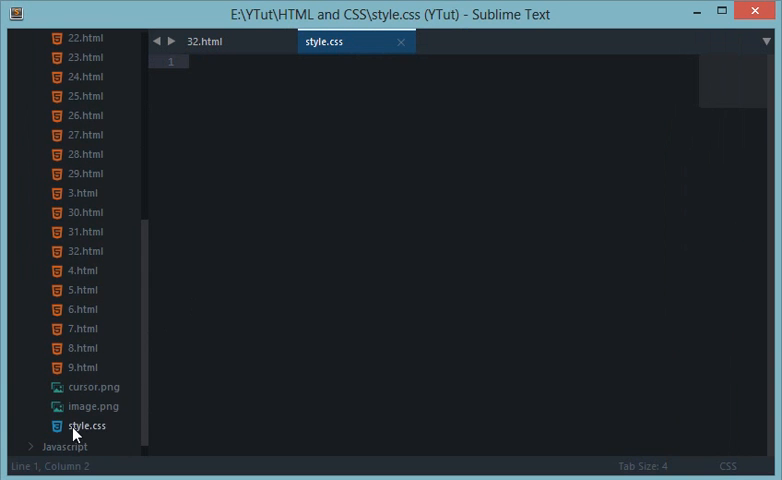
{"action": "mouse_move", "coordinate": [64, 436]}
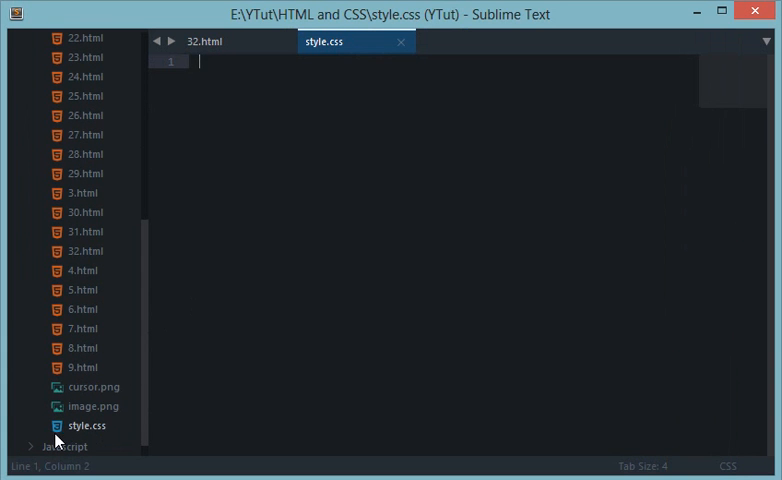
{"action": "mouse_move", "coordinate": [388, 52]}
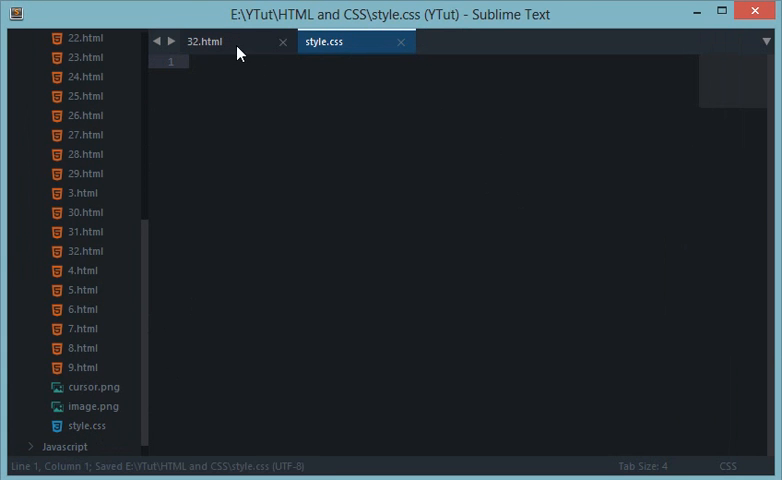
{"action": "left_click", "coordinate": [204, 42]}
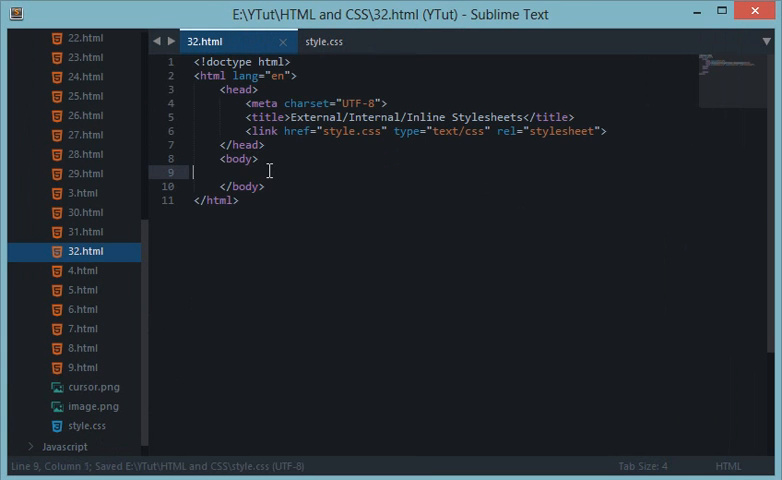
{"action": "left_click", "coordinate": [324, 40]}
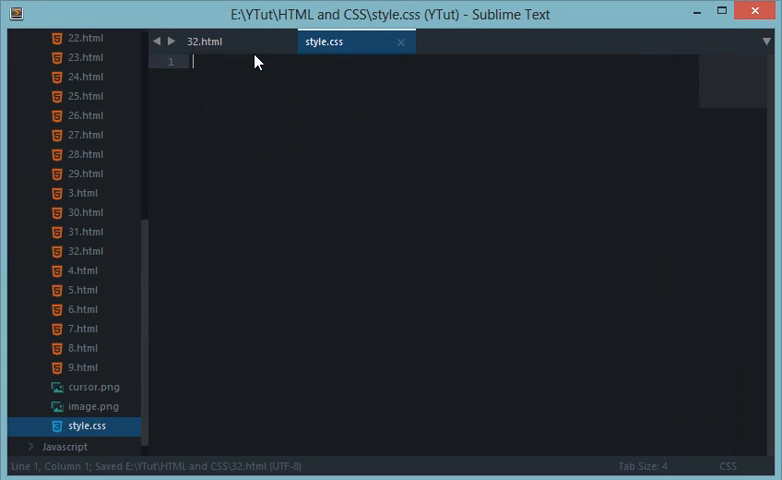
{"action": "mouse_move", "coordinate": [436, 122]}
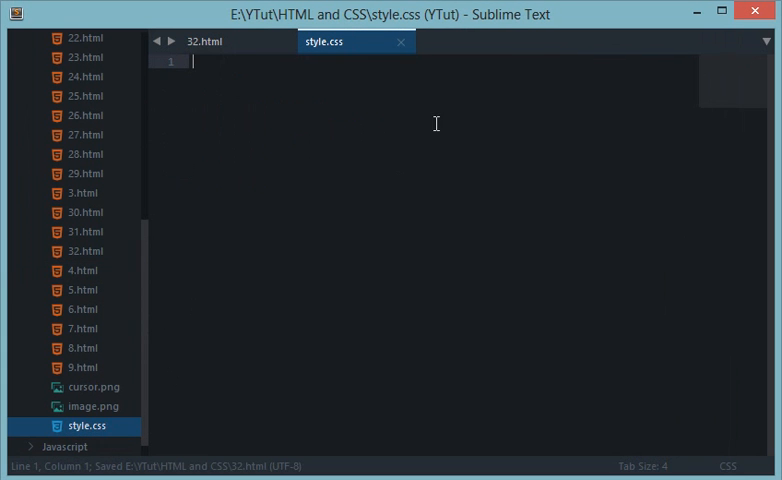
{"action": "mouse_move", "coordinate": [450, 126]}
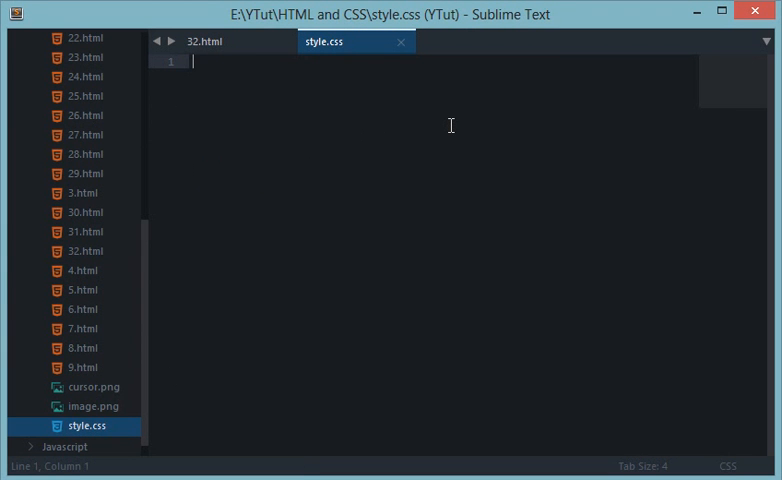
{"action": "type", "text": "<style>"}
{"action": "type", "text": "</styl"}
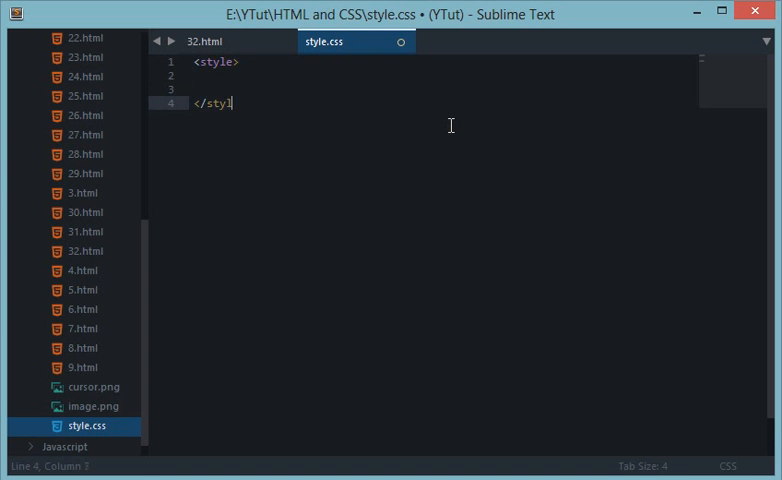
{"action": "key", "text": "ctrl+a"}
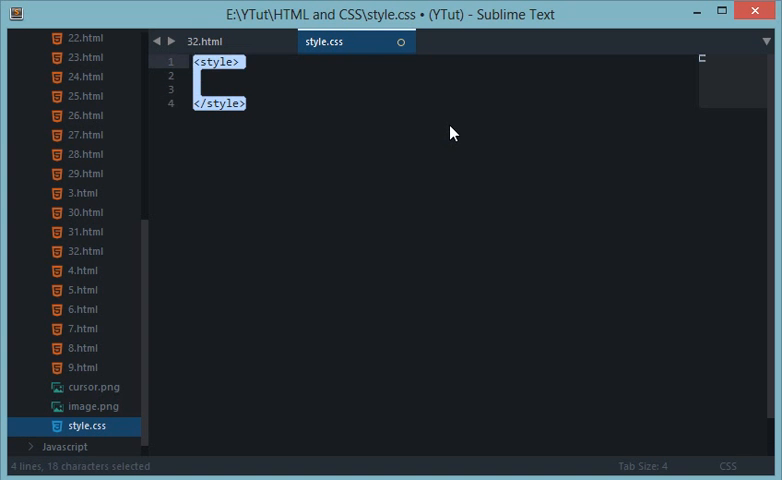
{"action": "left_click", "coordinate": [204, 40]}
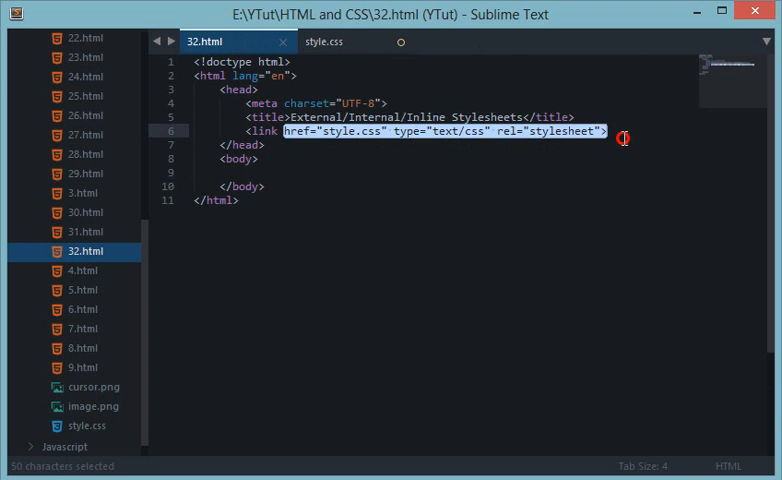
{"action": "left_click", "coordinate": [324, 40]}
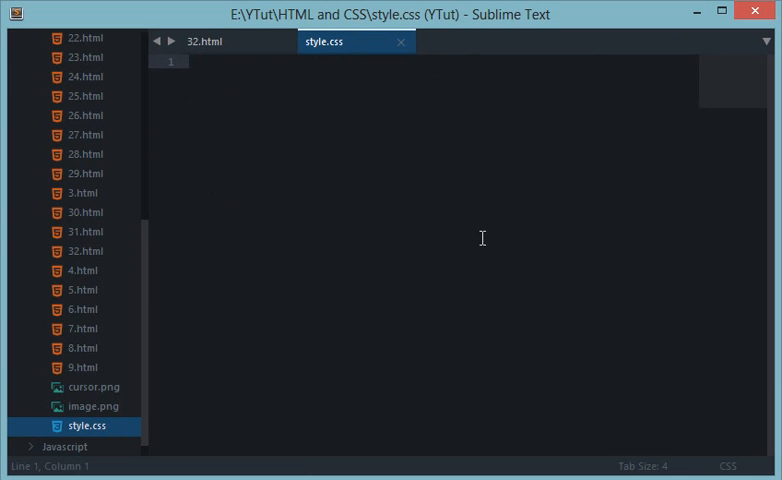
Write a body rule in style.css with the background set to black.
{"action": "type", "text": "body {}"}
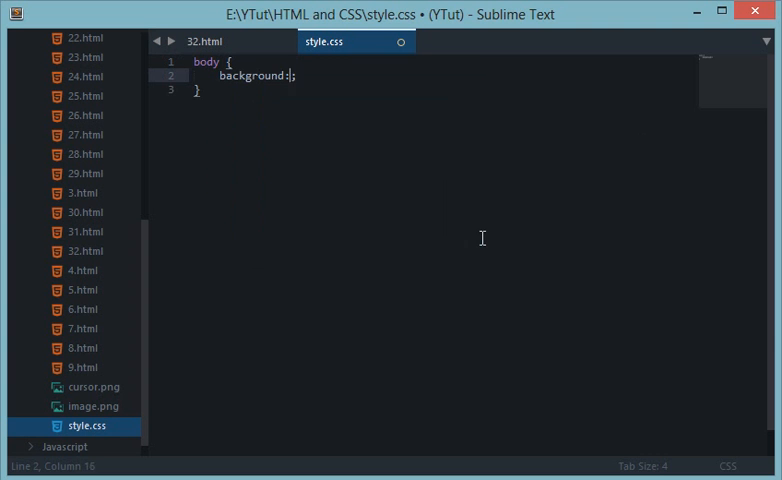
{"action": "type", "text": "black"}
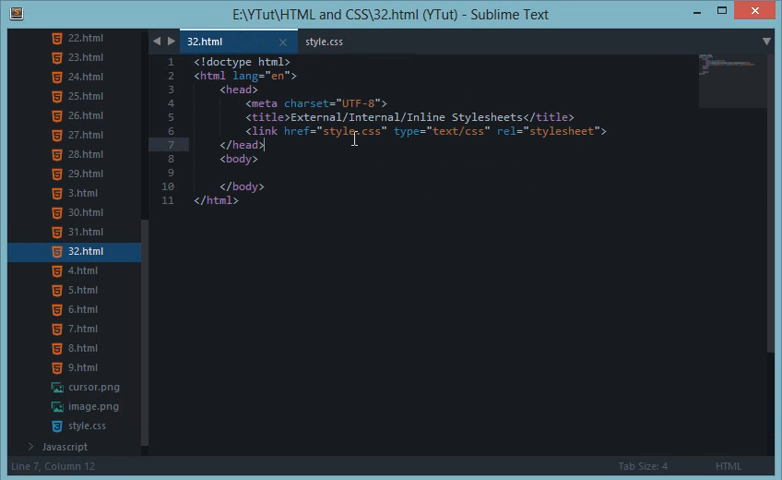
{"action": "triple_click", "coordinate": [400, 132]}
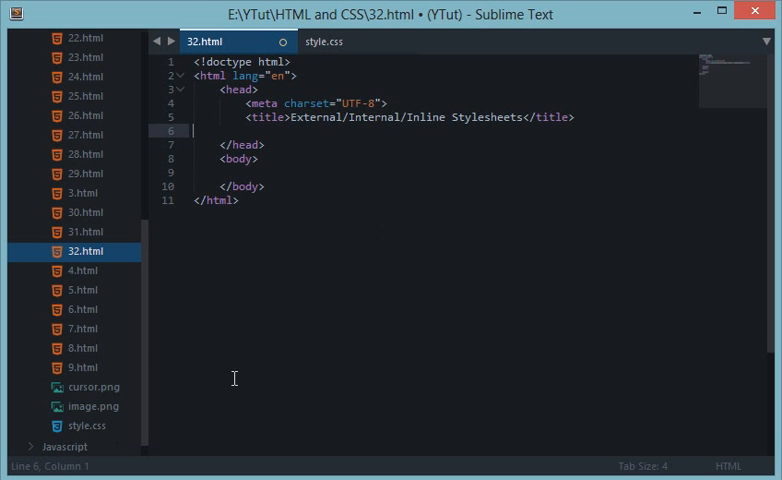
{"action": "type", "text": "<link href=\"style.css\" type=\"text/css\" rel=\"stylesheet\">"}
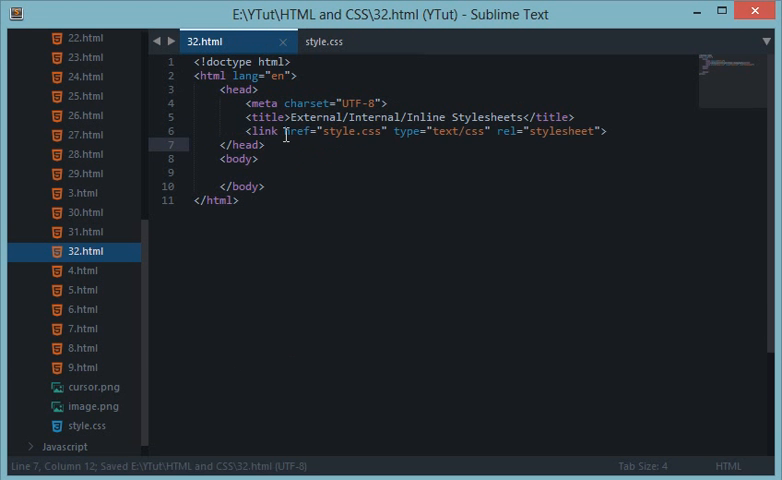
{"action": "double_click", "coordinate": [336, 132]}
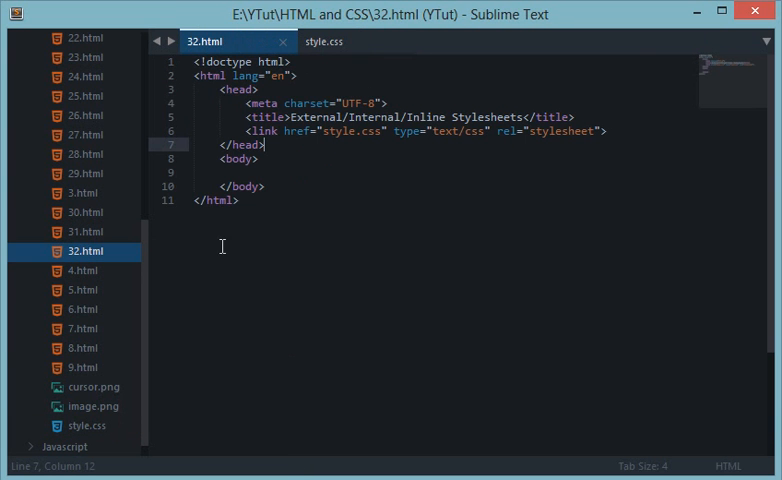
{"action": "mouse_move", "coordinate": [326, 192]}
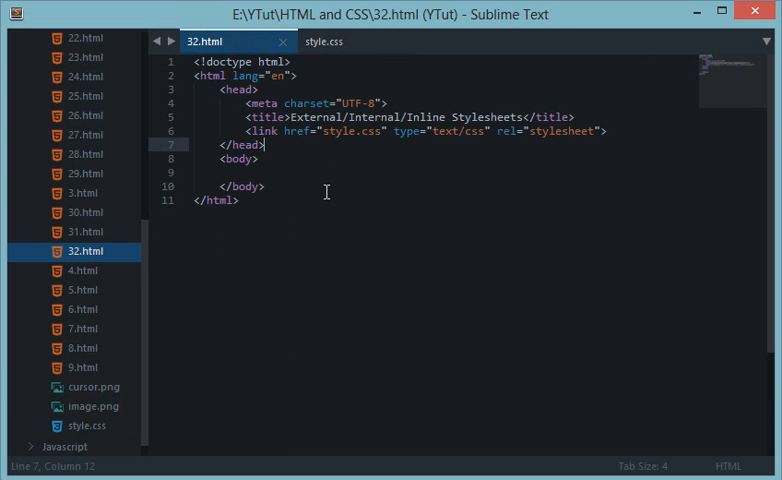
{"action": "mouse_move", "coordinate": [664, 192]}
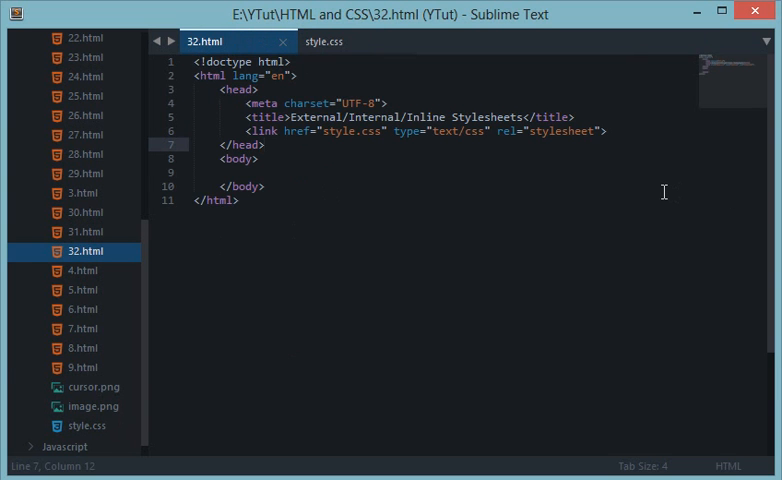
{"action": "mouse_move", "coordinate": [624, 308]}
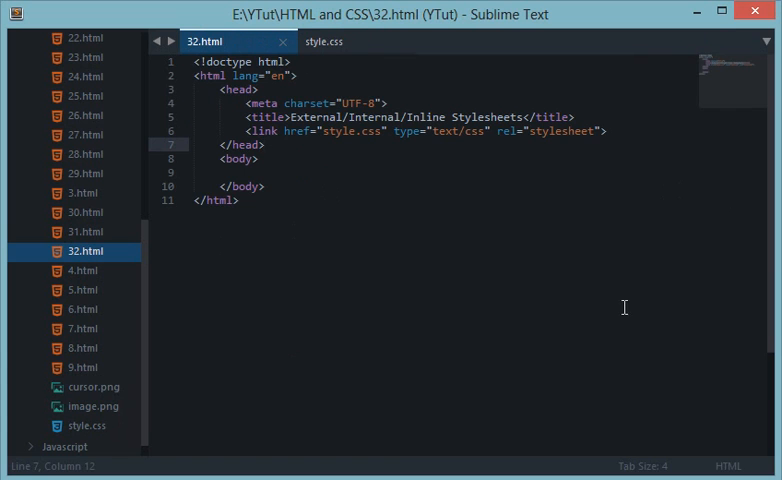